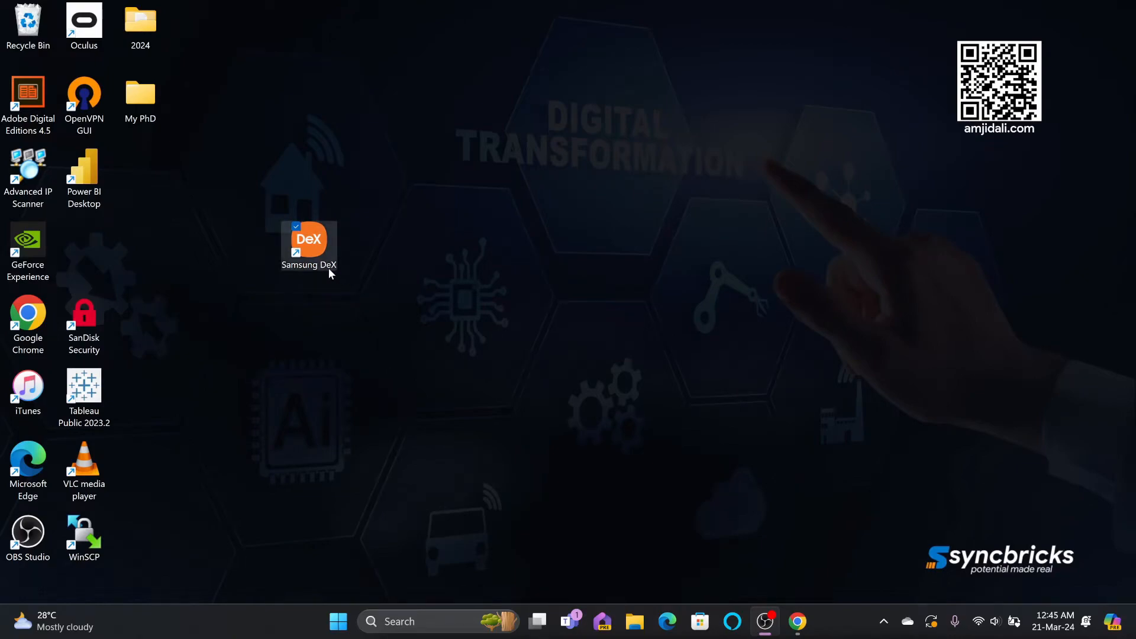
- Open the samsung.com DeX page and download the 'For Windows 10 and above' installer
{"action": "double_click", "coordinate": [307, 238]}
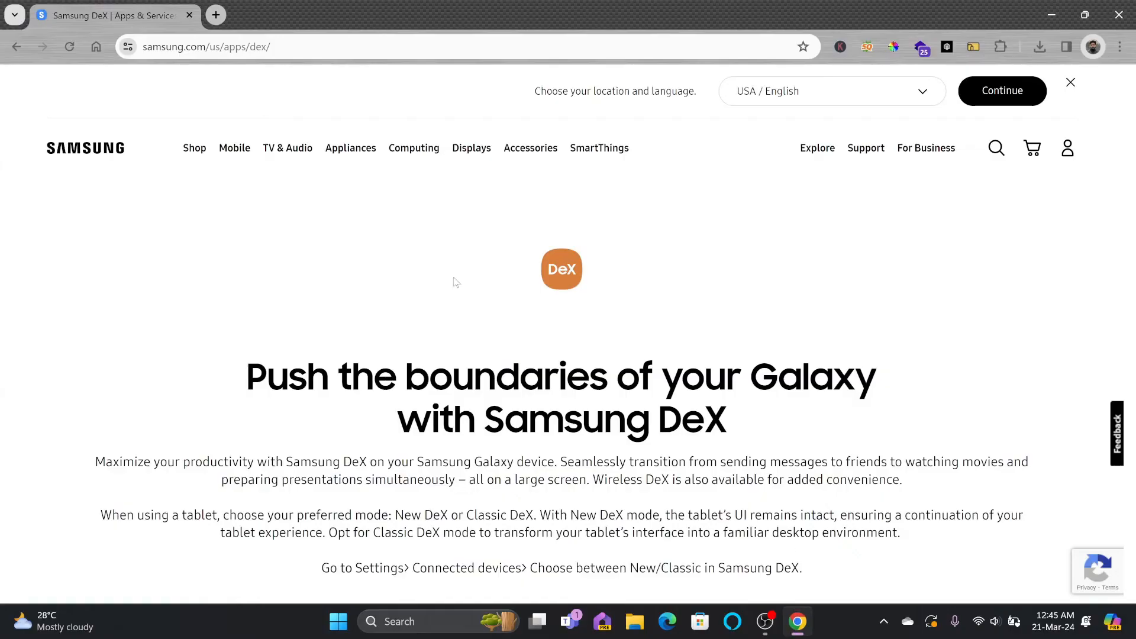
{"action": "mouse_move", "coordinate": [322, 495]}
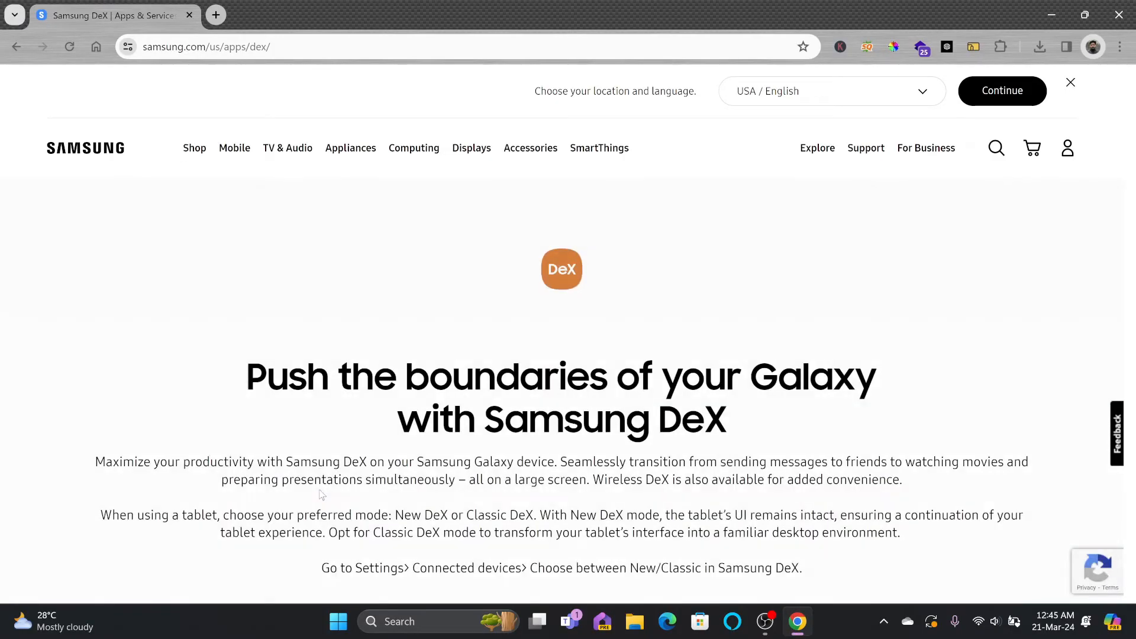
{"action": "scroll", "scroll_direction": "down", "scroll_amount": 3}
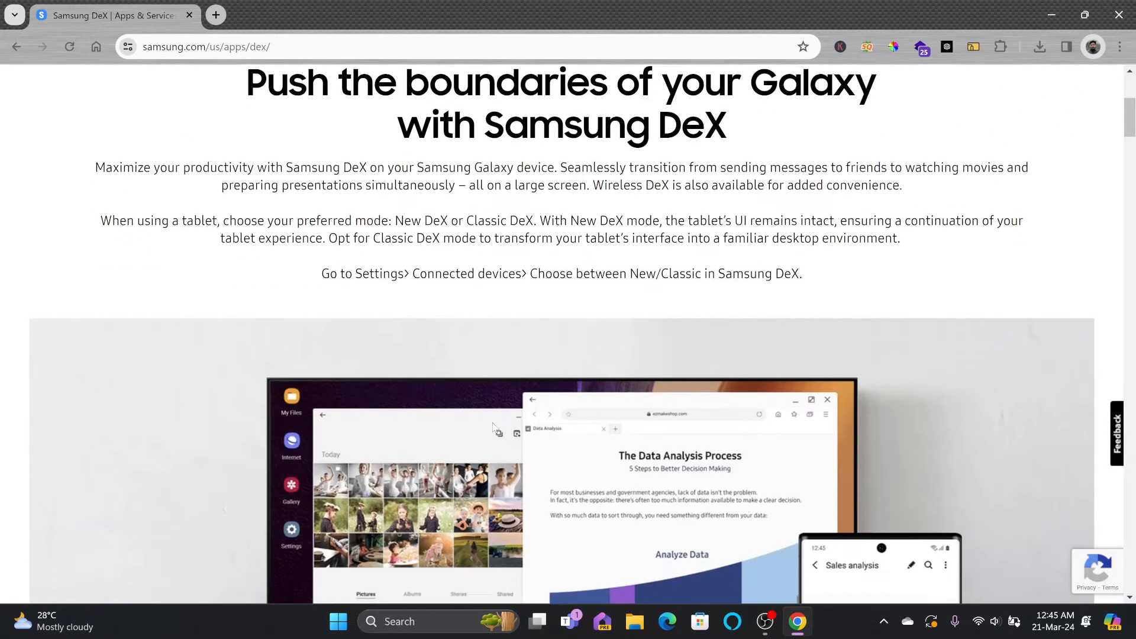
{"action": "scroll", "scroll_direction": "down", "scroll_amount": 3}
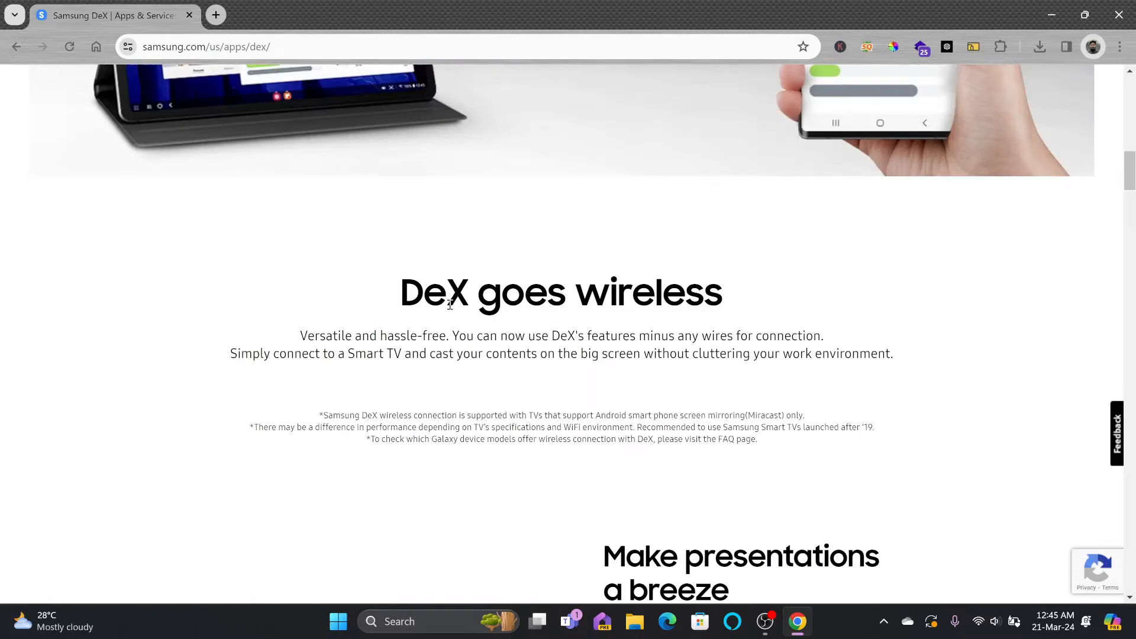
{"action": "scroll", "scroll_direction": "up", "scroll_amount": 3}
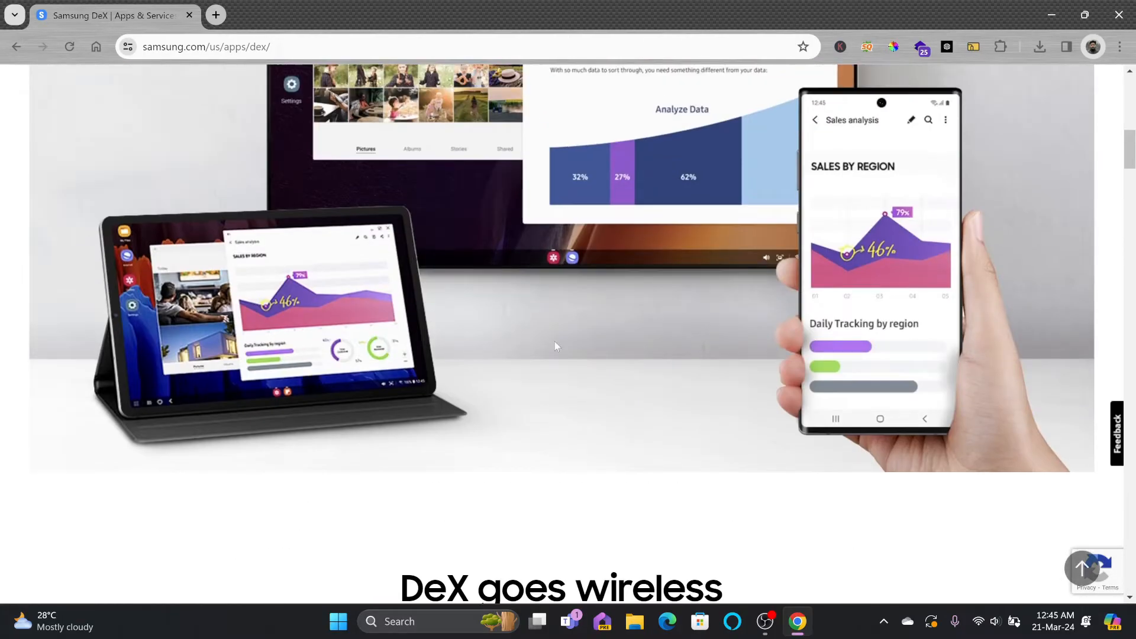
{"action": "scroll", "scroll_direction": "up", "scroll_amount": 3}
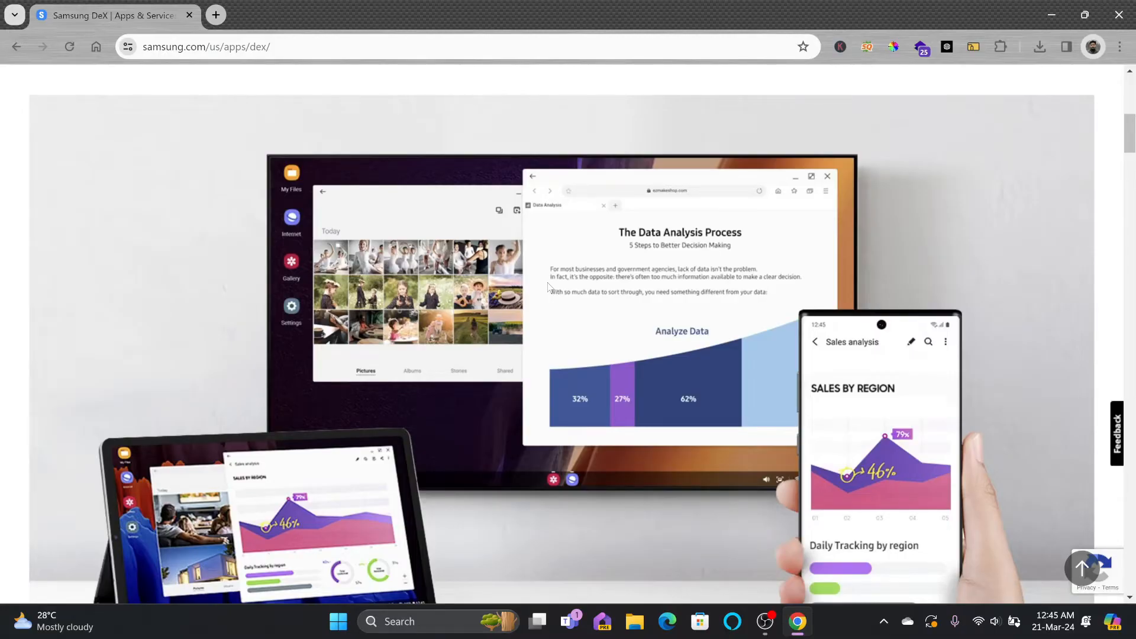
{"action": "scroll", "scroll_direction": "down", "scroll_amount": 3}
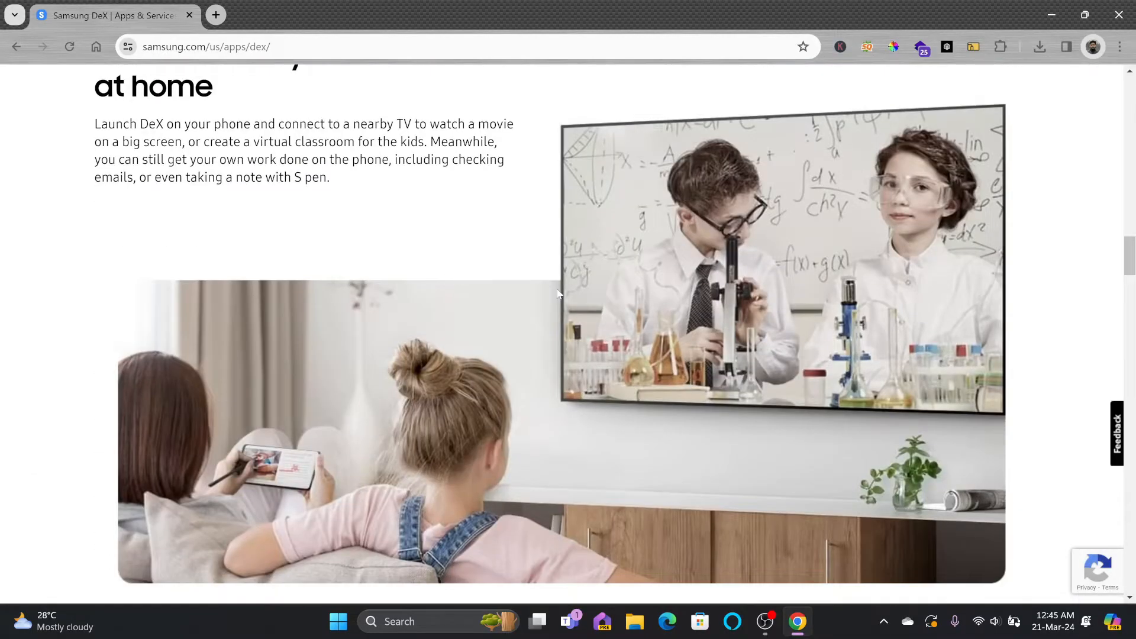
{"action": "scroll", "scroll_direction": "down", "scroll_amount": 3}
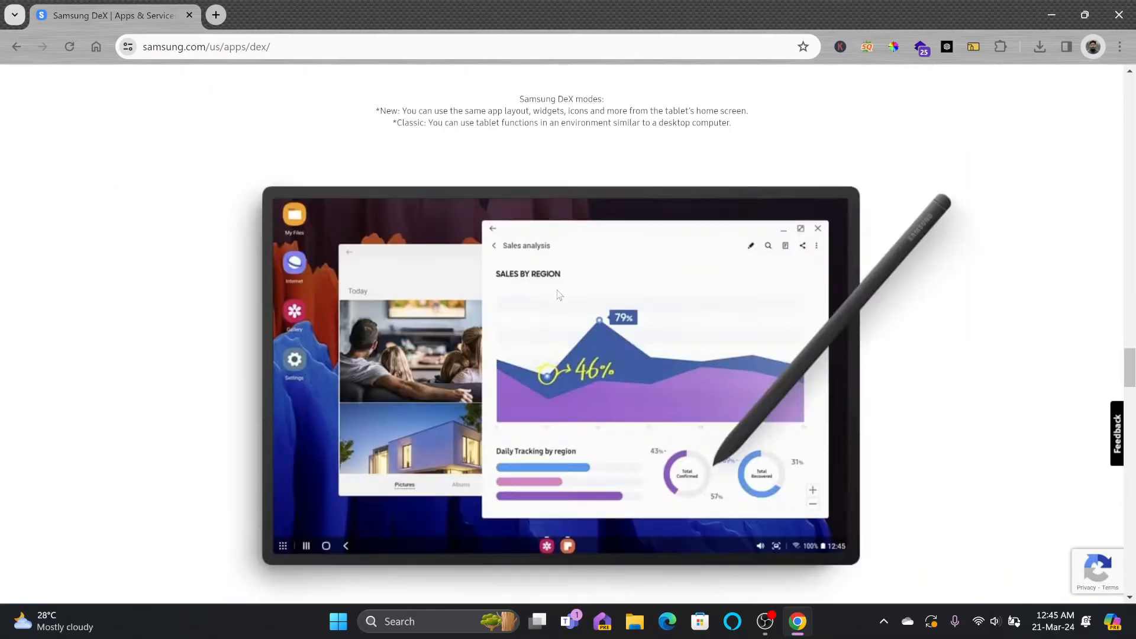
{"action": "left_click", "coordinate": [1041, 46]}
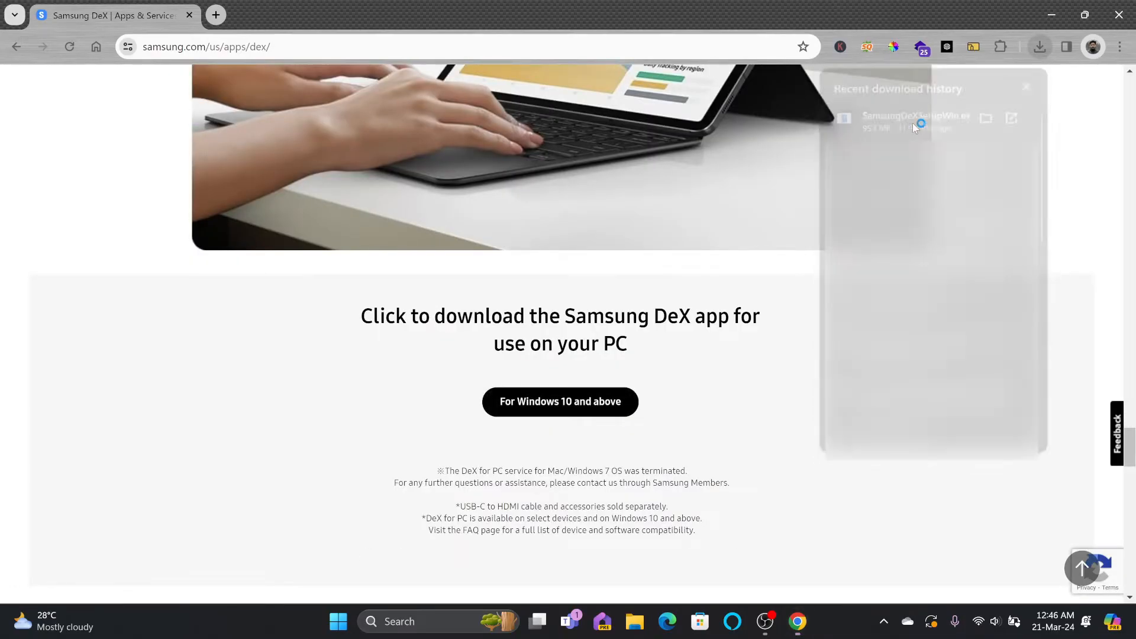
- Run the DeX setup, close the Uninstall Samsung DeX window, and launch DeX from its shortcut
{"action": "left_click", "coordinate": [914, 123]}
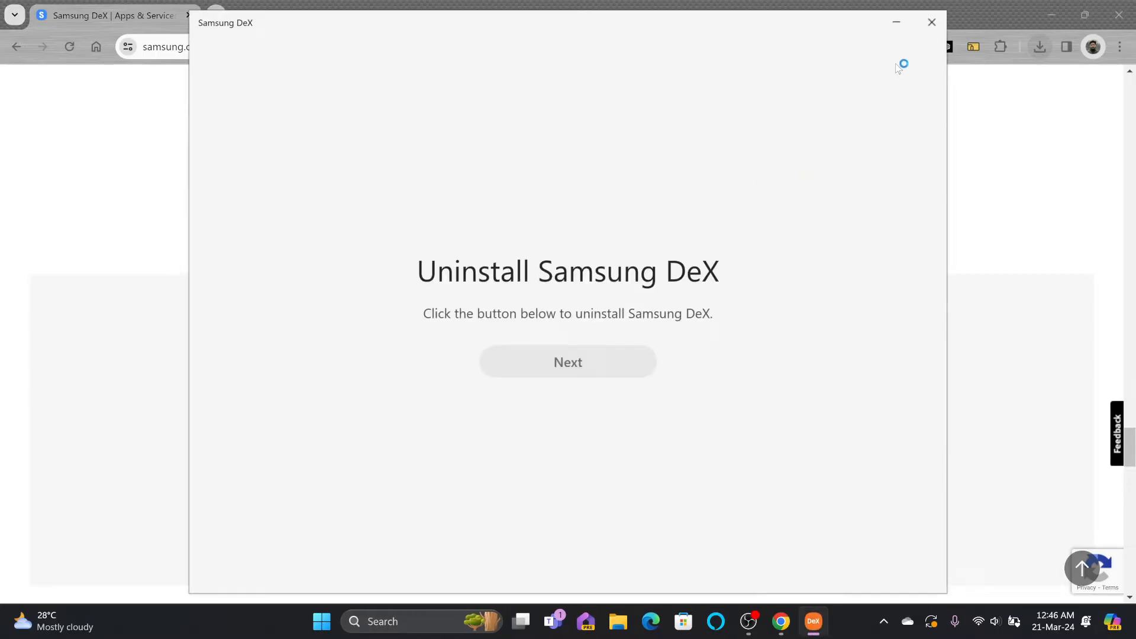
{"action": "left_click", "coordinate": [931, 23]}
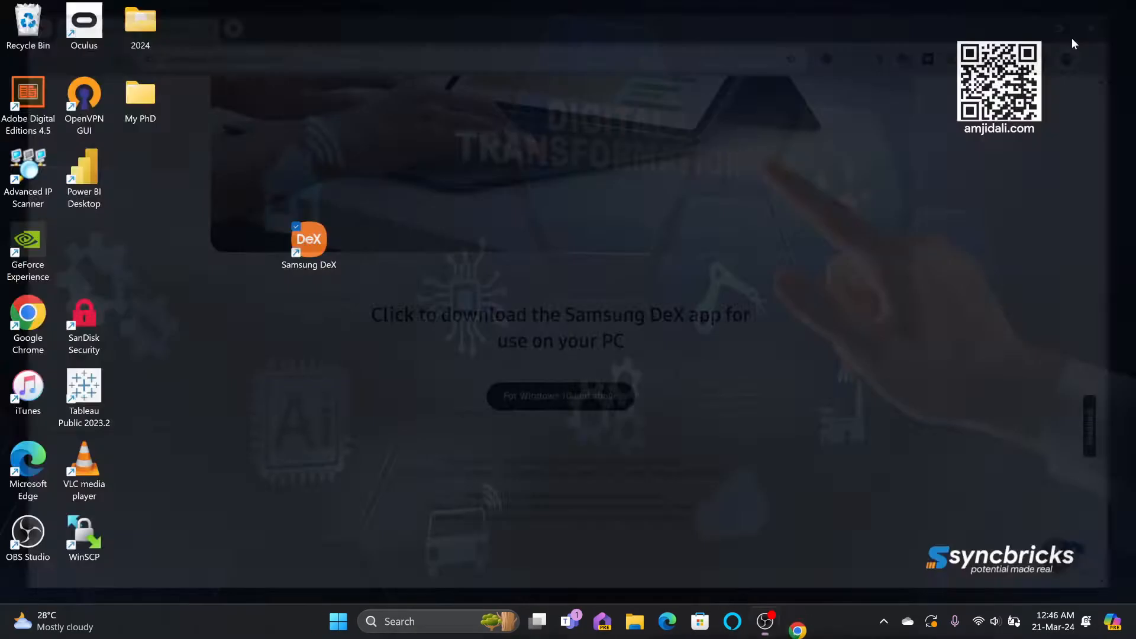
{"action": "double_click", "coordinate": [309, 239]}
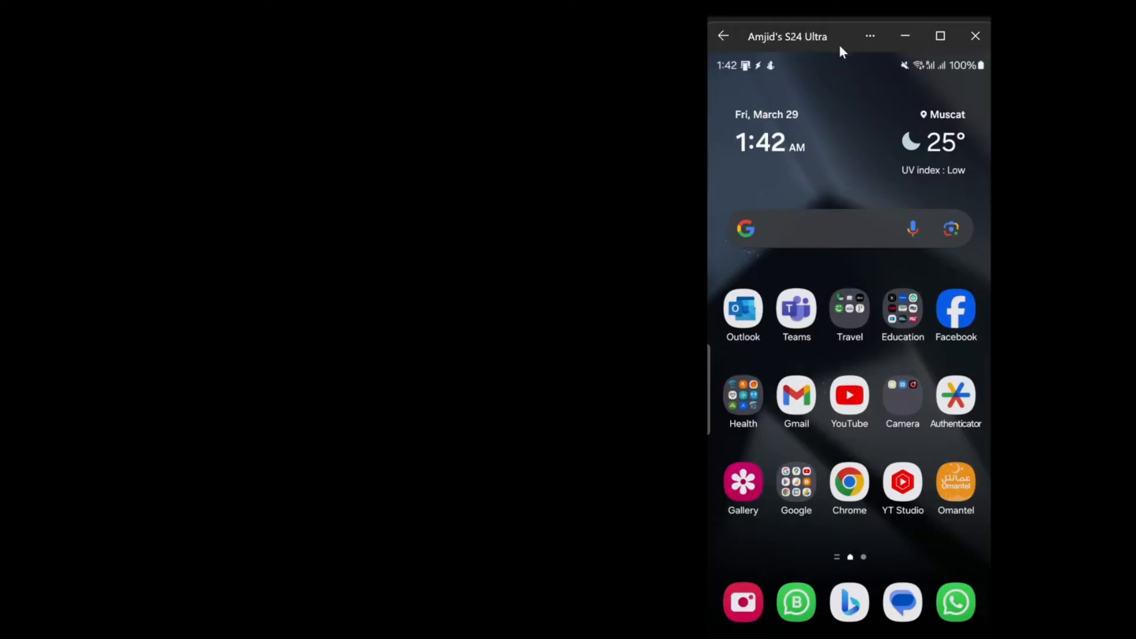
{"action": "mouse_move", "coordinate": [937, 65]}
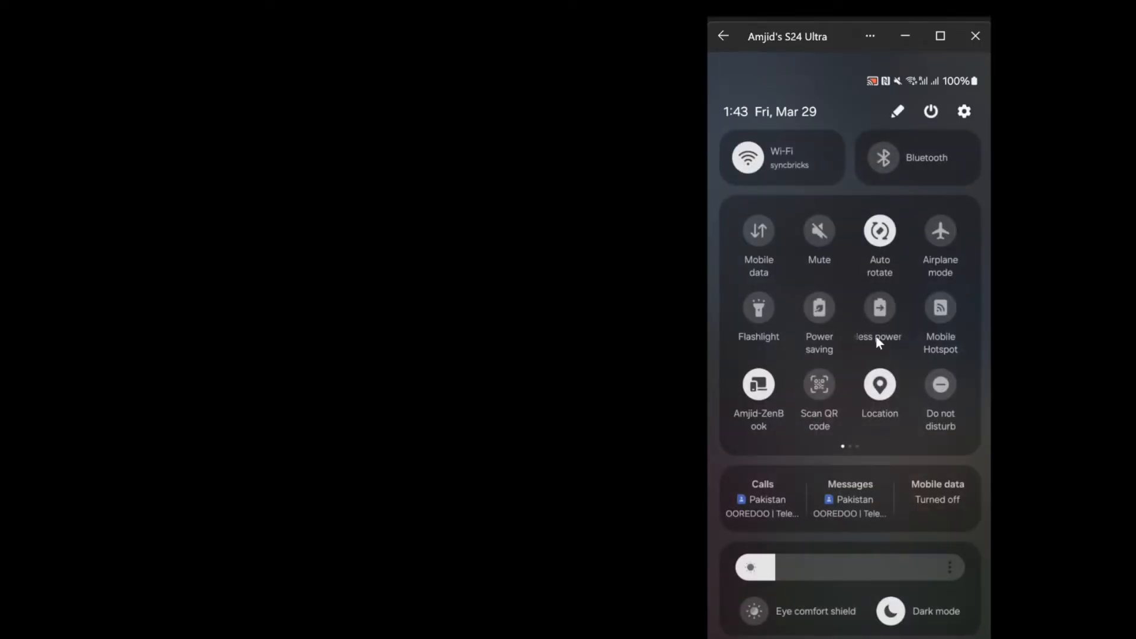
- Swipe to the second quick-settings page and tap the DeX tile to connect
{"action": "scroll", "scroll_direction": "left", "scroll_amount": 3}
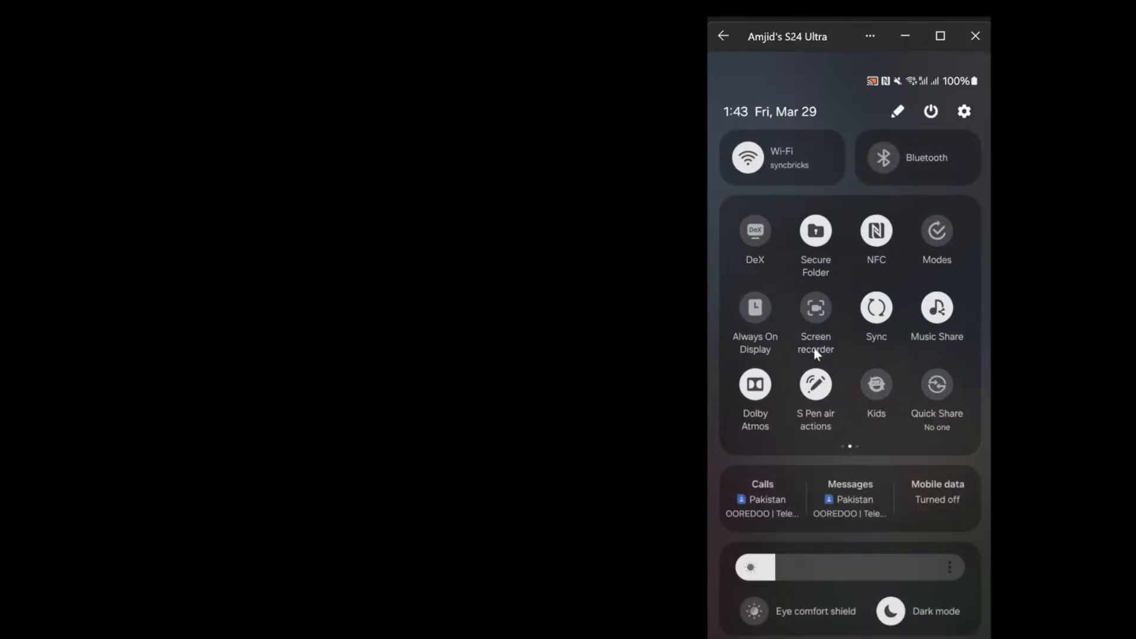
{"action": "left_click", "coordinate": [755, 230]}
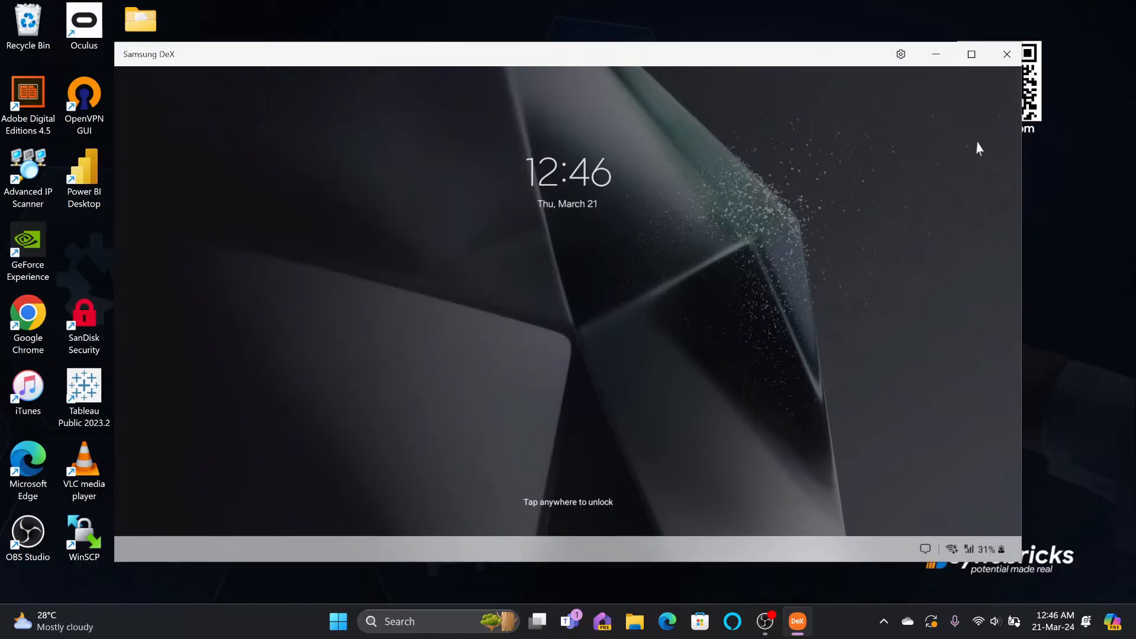
- Maximize the Samsung DeX window and unlock the phone onto the DeX desktop
{"action": "left_click", "coordinate": [971, 54]}
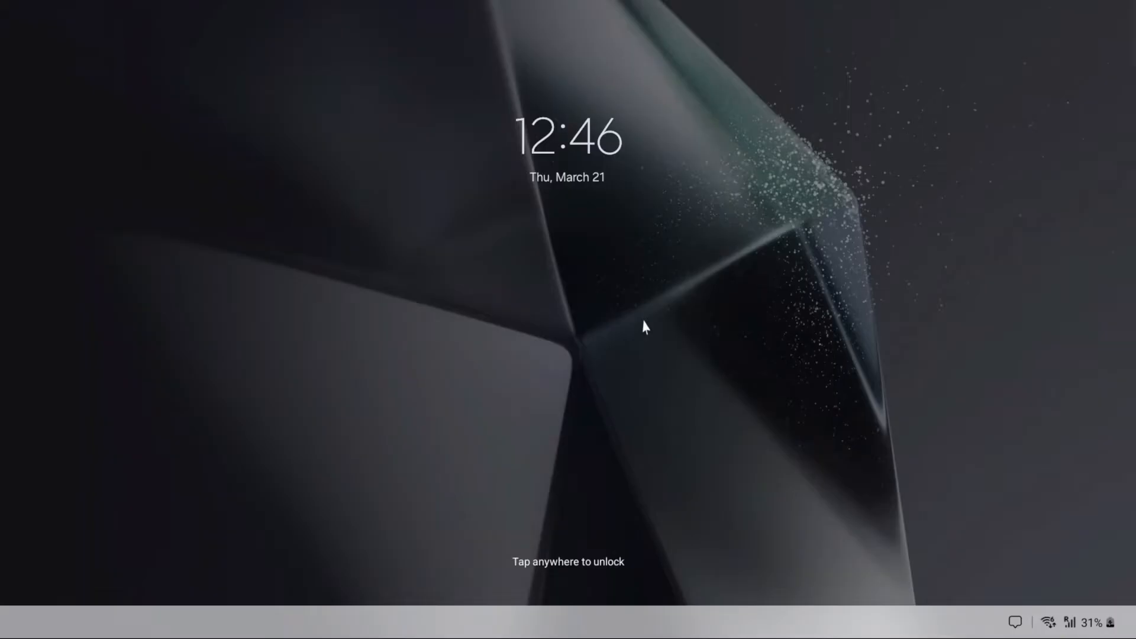
{"action": "left_click", "coordinate": [645, 327]}
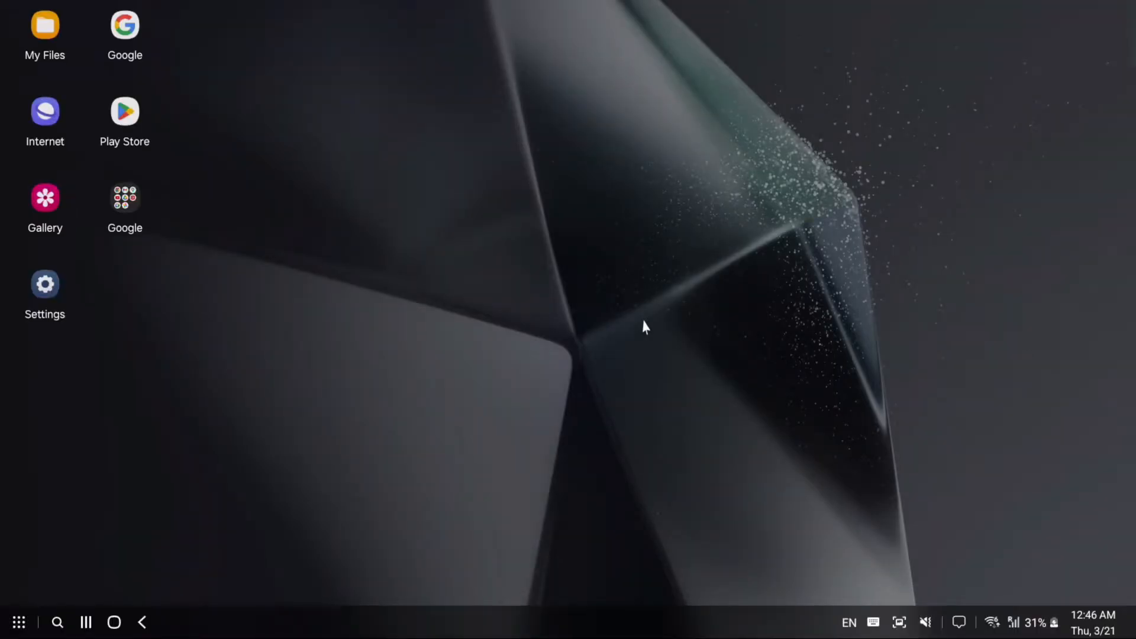
{"action": "mouse_move", "coordinate": [469, 378]}
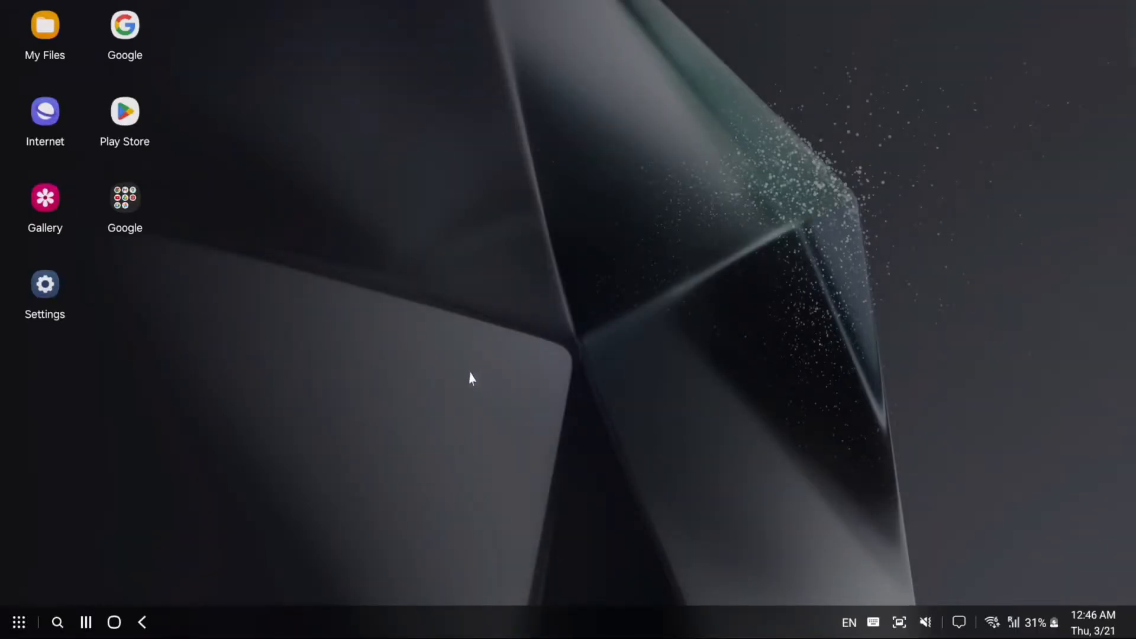
{"action": "mouse_move", "coordinate": [326, 542]}
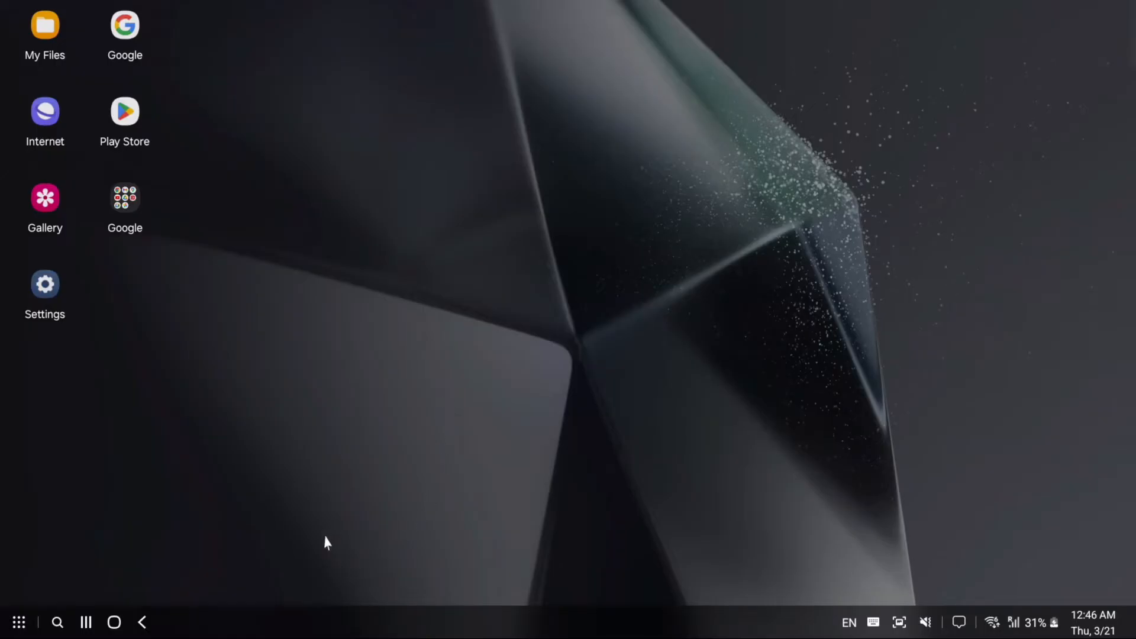
{"action": "left_click", "coordinate": [19, 622]}
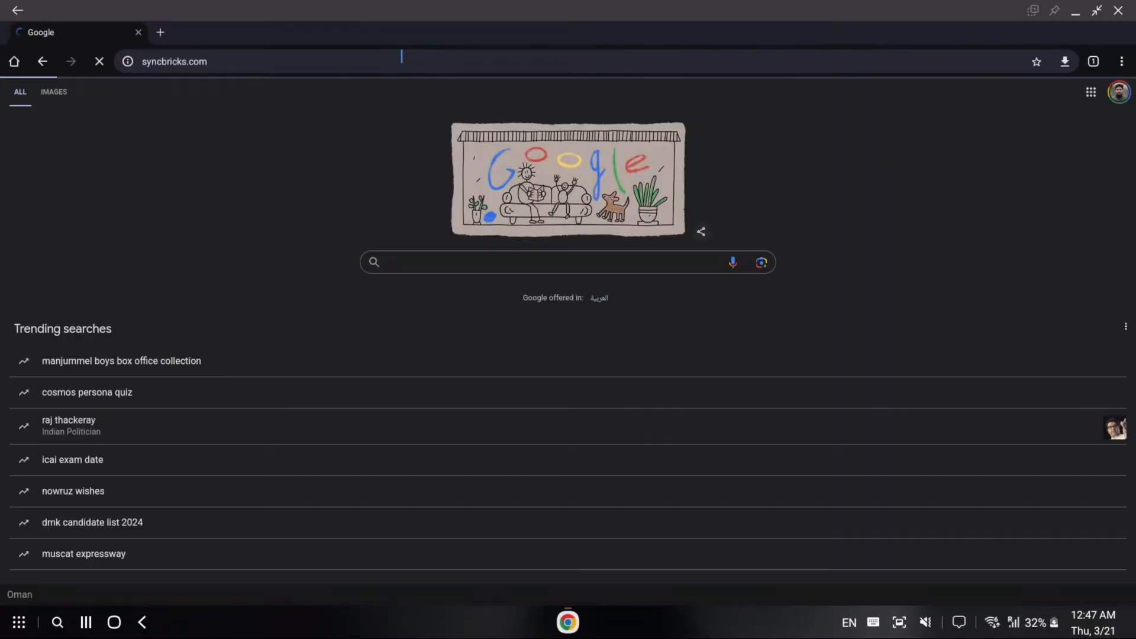
- Load syncbricks.com in the browser
{"action": "key", "text": "Return"}
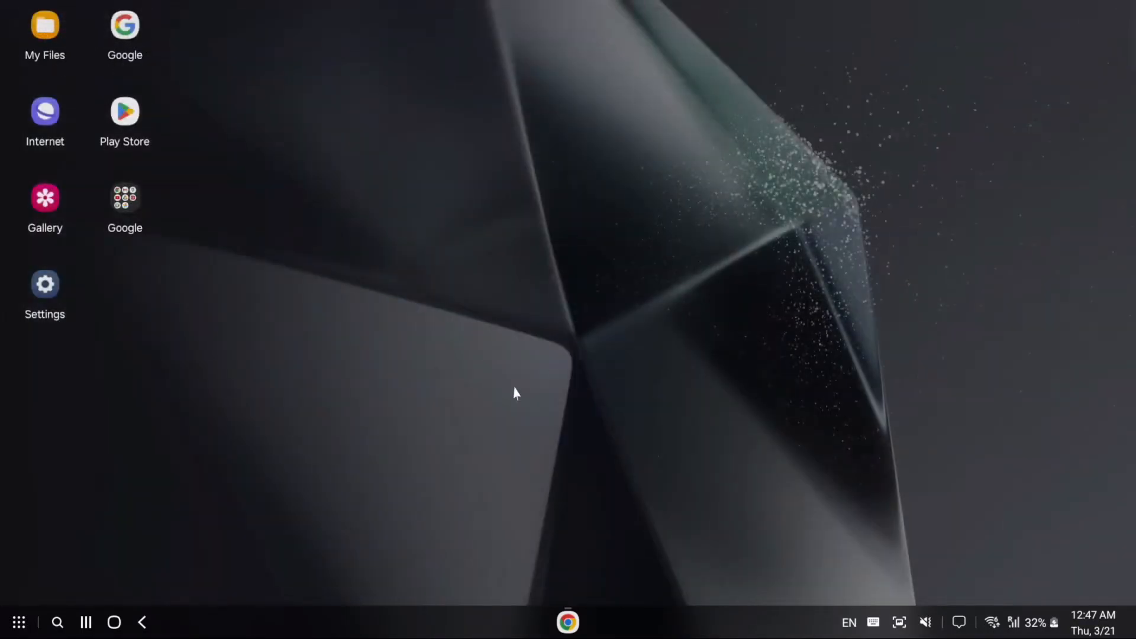
- Open the DeX Apps grid and page through its app list with the arrows
{"action": "left_click", "coordinate": [18, 622]}
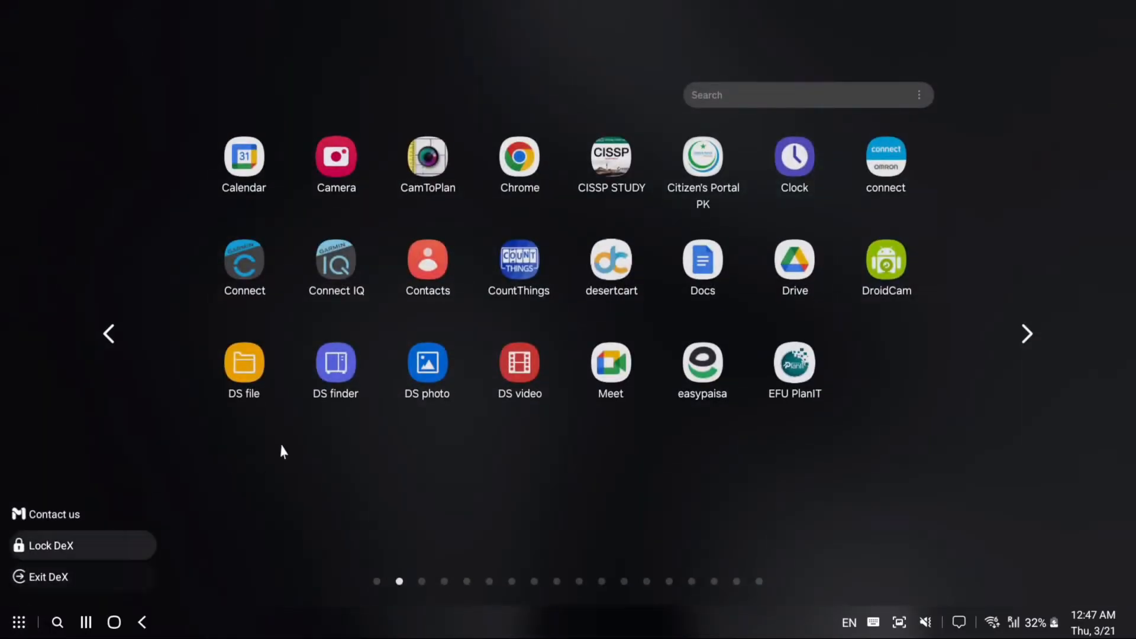
{"action": "mouse_move", "coordinate": [1026, 333]}
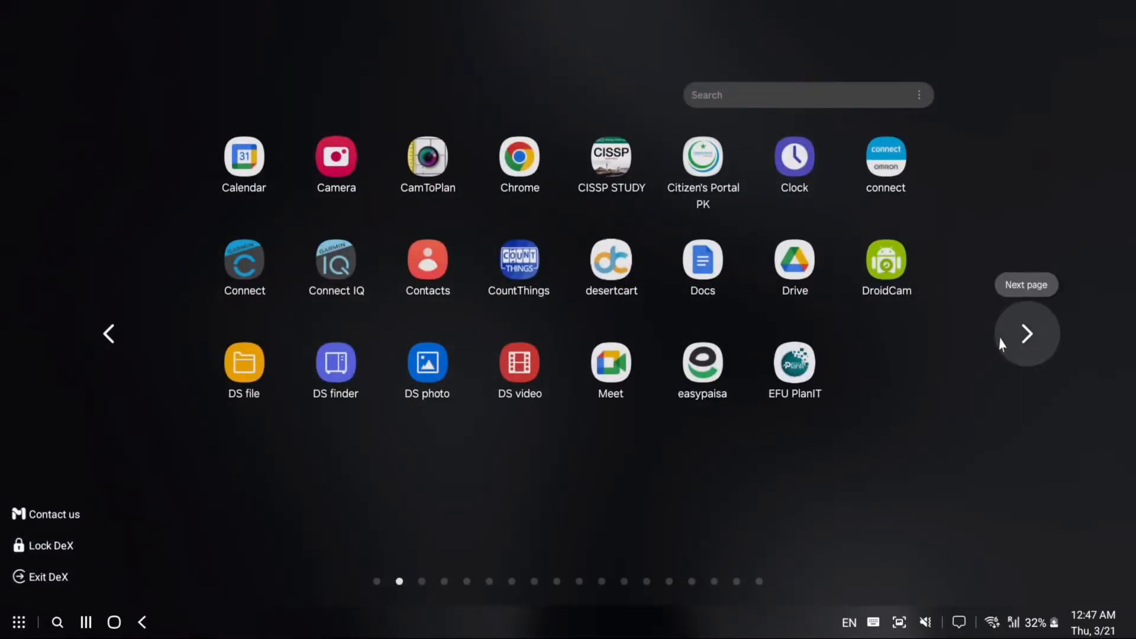
{"action": "left_click", "coordinate": [1026, 333]}
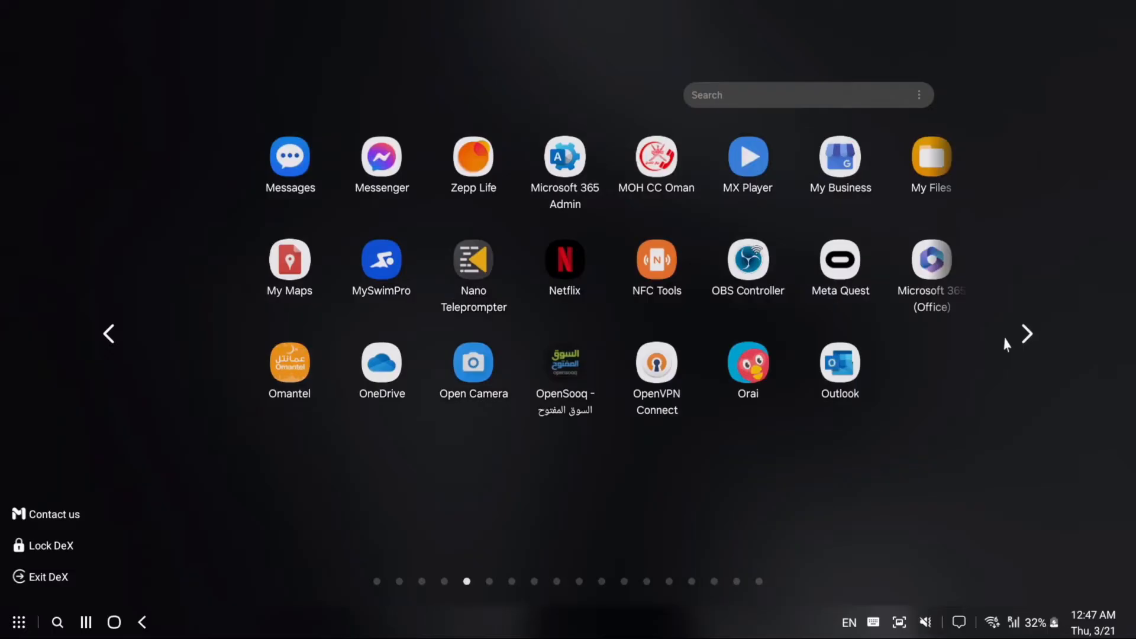
{"action": "left_click", "coordinate": [1027, 334]}
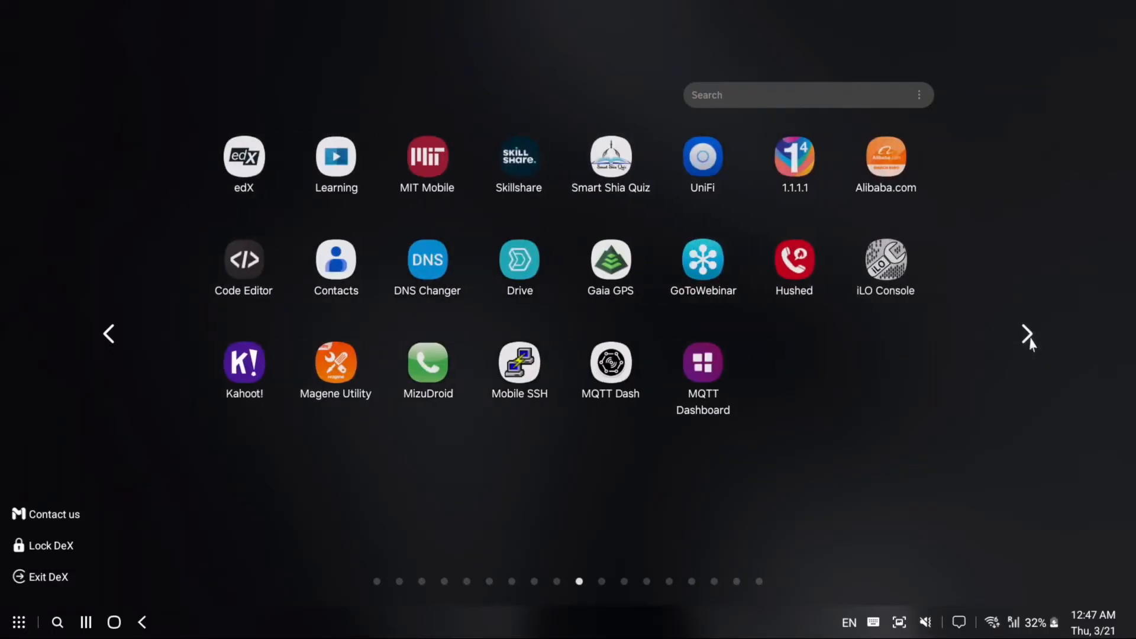
{"action": "left_click", "coordinate": [109, 334]}
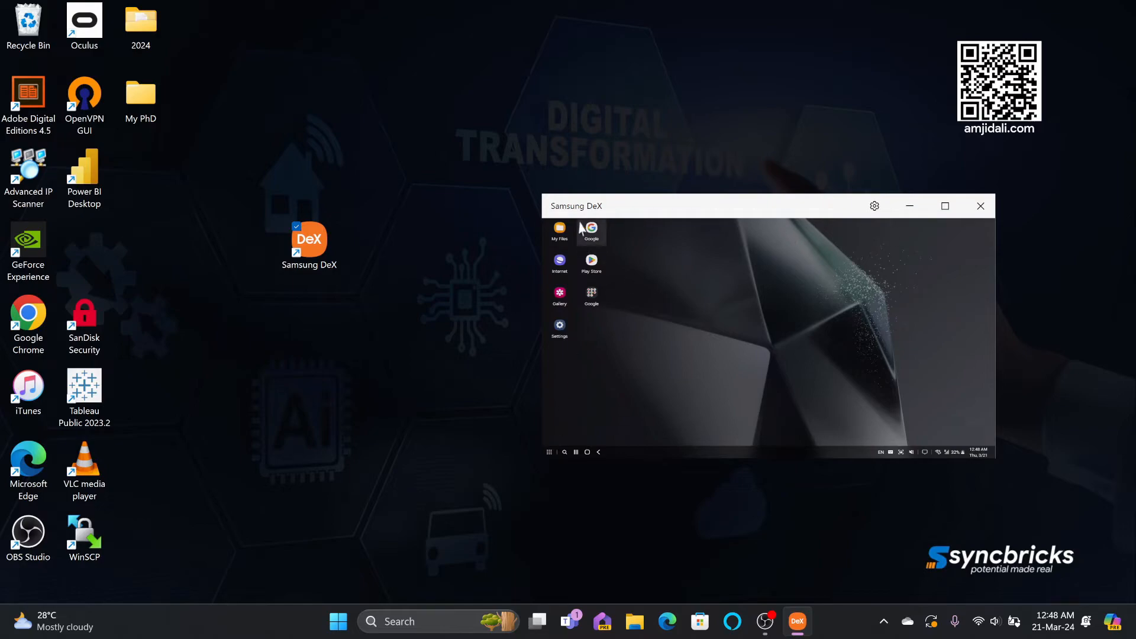
- Launch My Files from the DeX desktop and maximize its window
{"action": "left_click", "coordinate": [559, 232]}
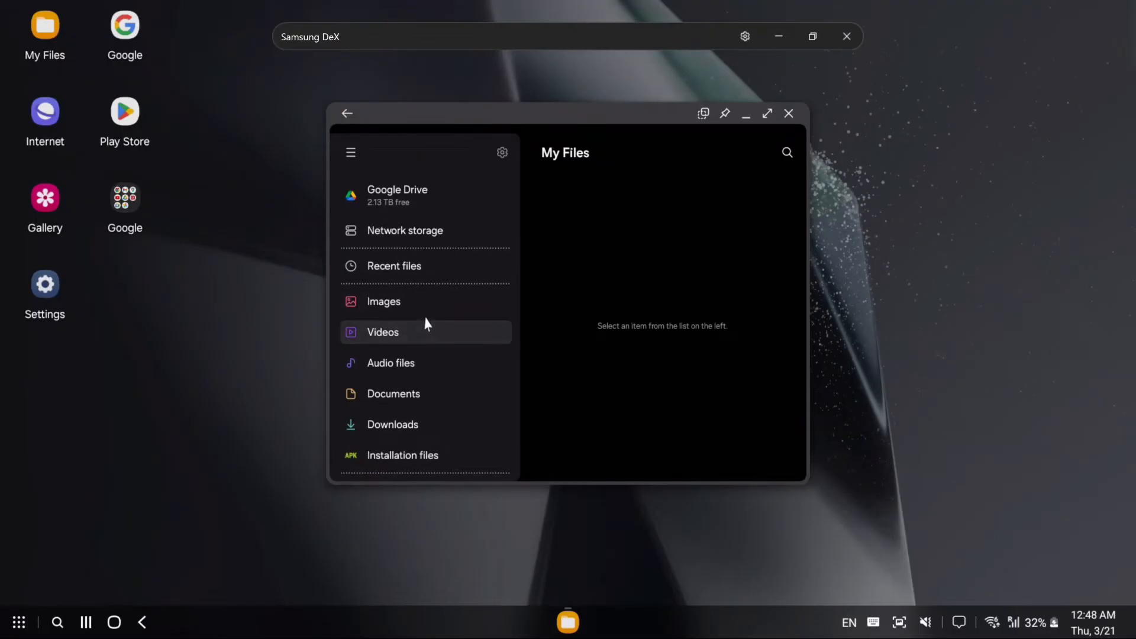
{"action": "left_click", "coordinate": [767, 113]}
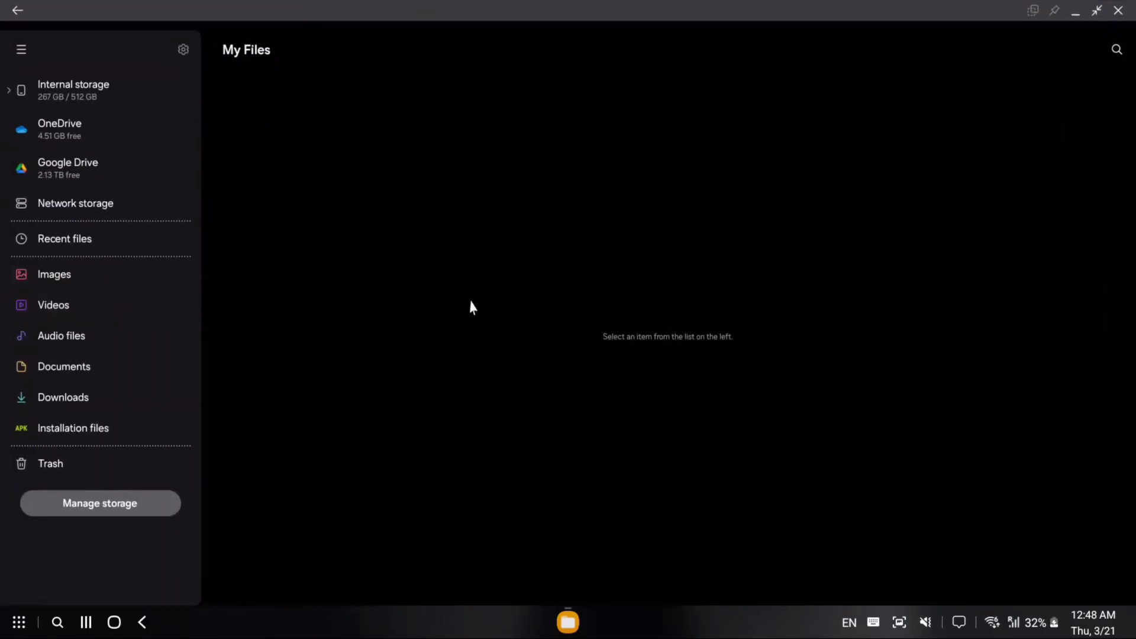
{"action": "mouse_move", "coordinate": [1118, 10]}
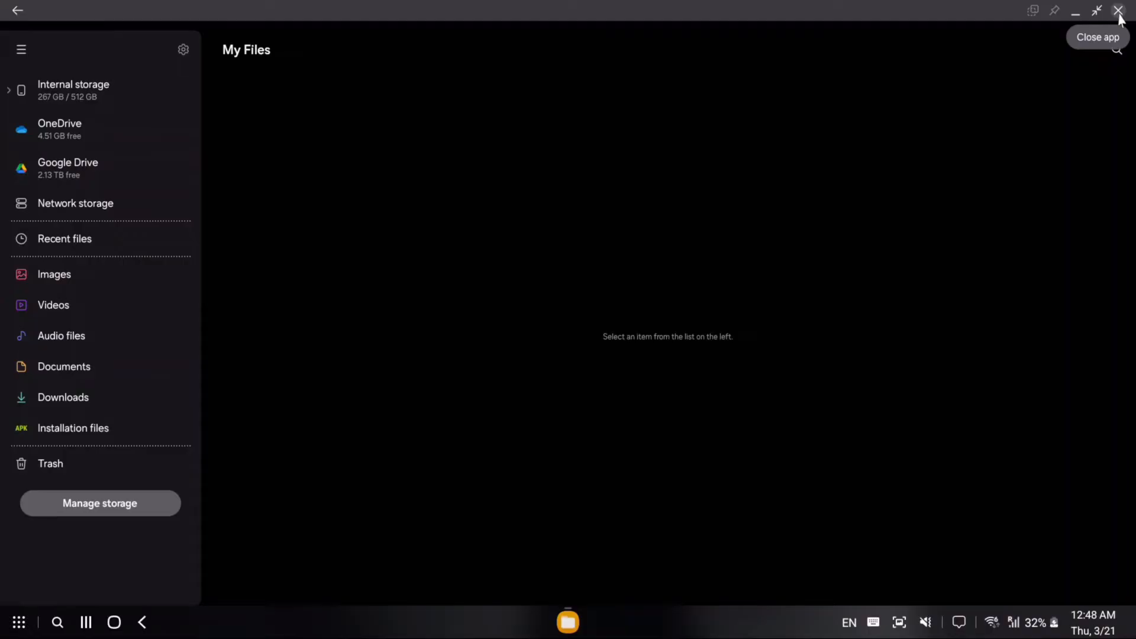
- Close My Files, open Settings maximized, then go Back to the DeX desktop
{"action": "left_click", "coordinate": [1119, 10]}
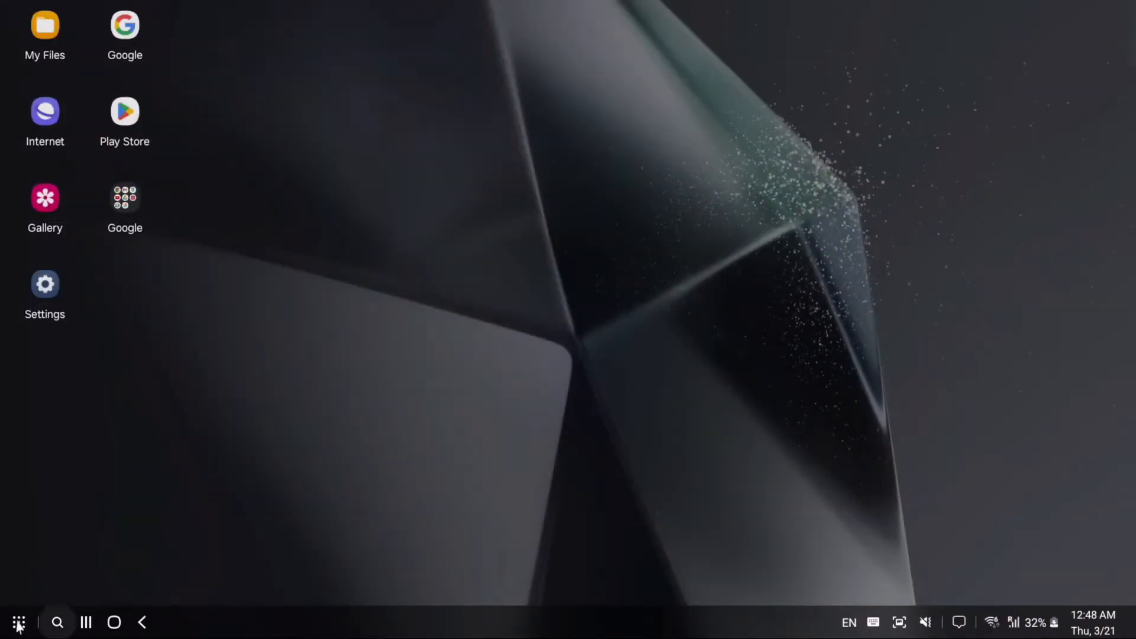
{"action": "left_click", "coordinate": [992, 623]}
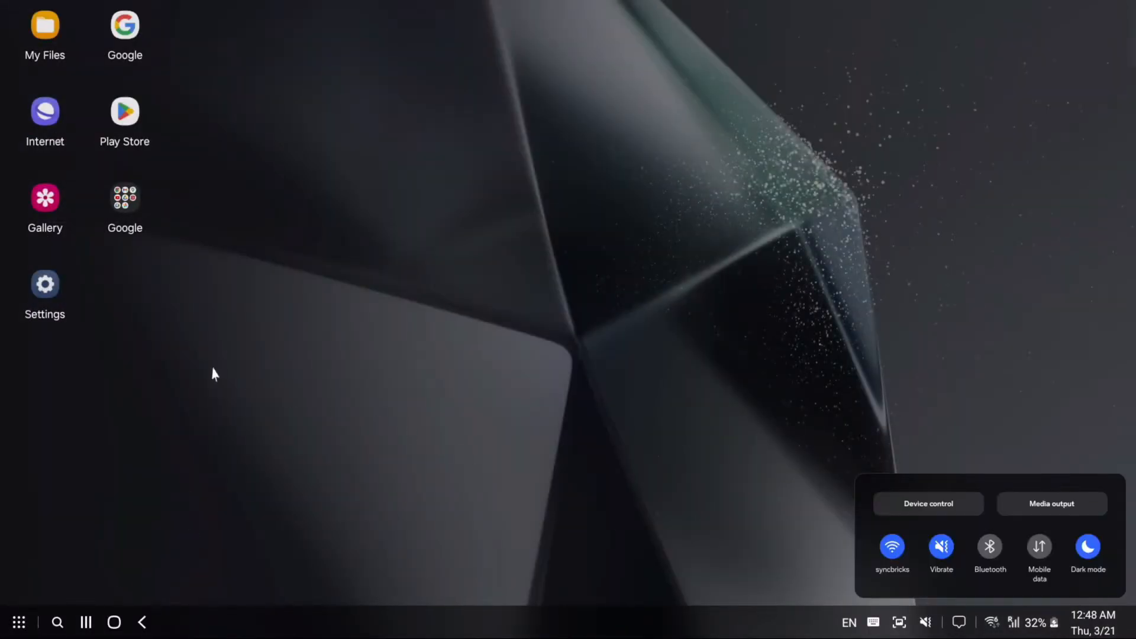
{"action": "left_click", "coordinate": [45, 284]}
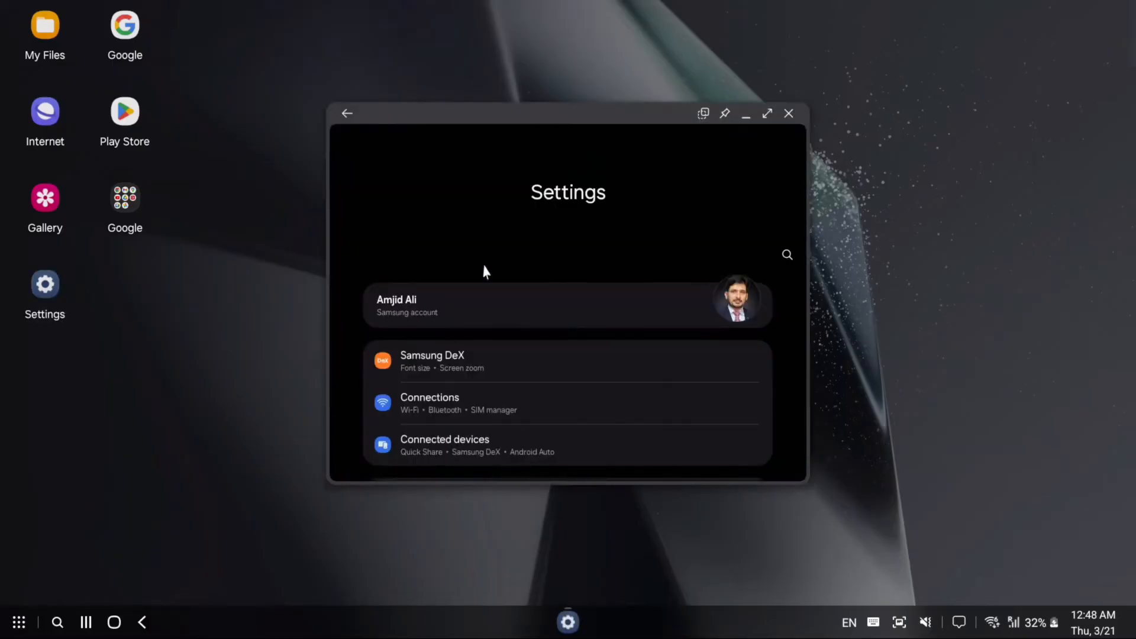
{"action": "left_click", "coordinate": [767, 113]}
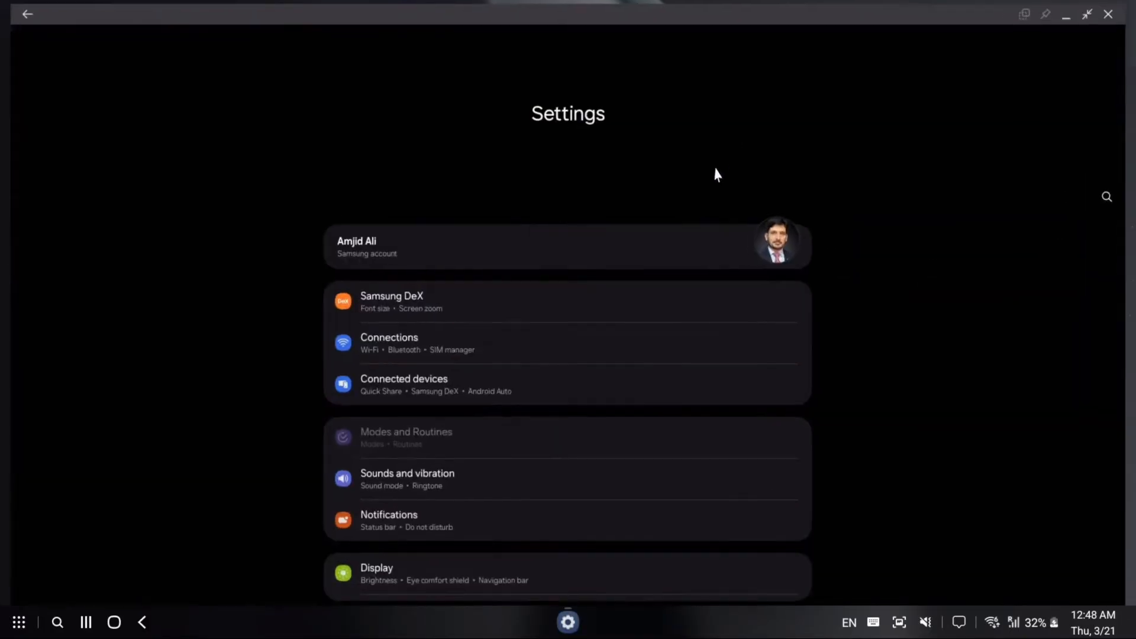
{"action": "left_click", "coordinate": [142, 622]}
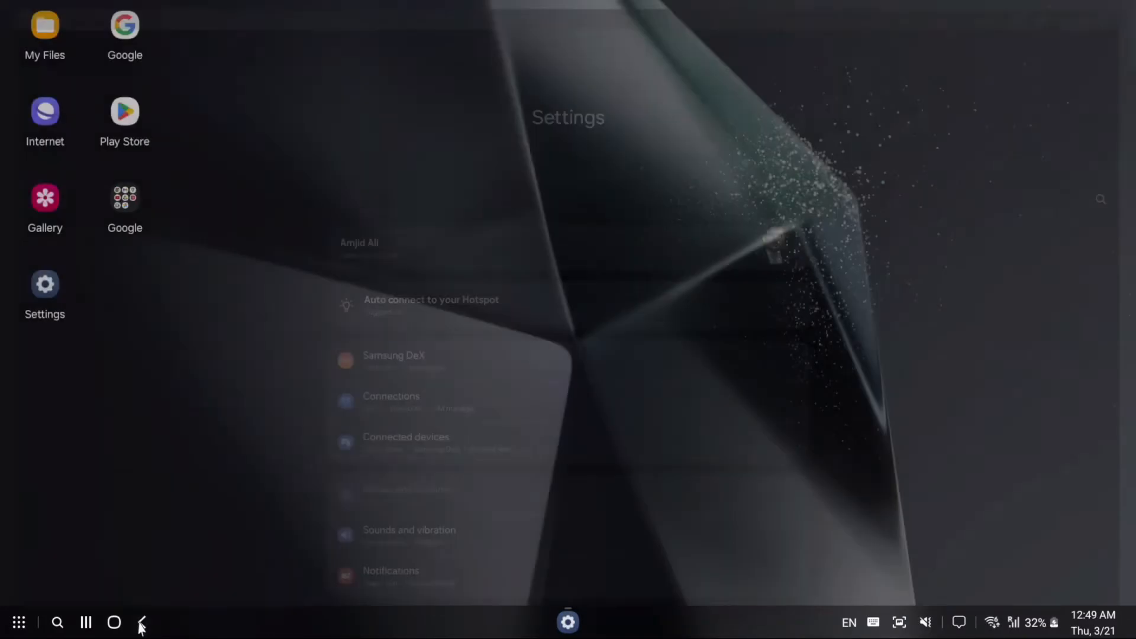
- Dismiss the Settings card from Recents and leave the recent apps view
{"action": "left_click", "coordinate": [85, 622]}
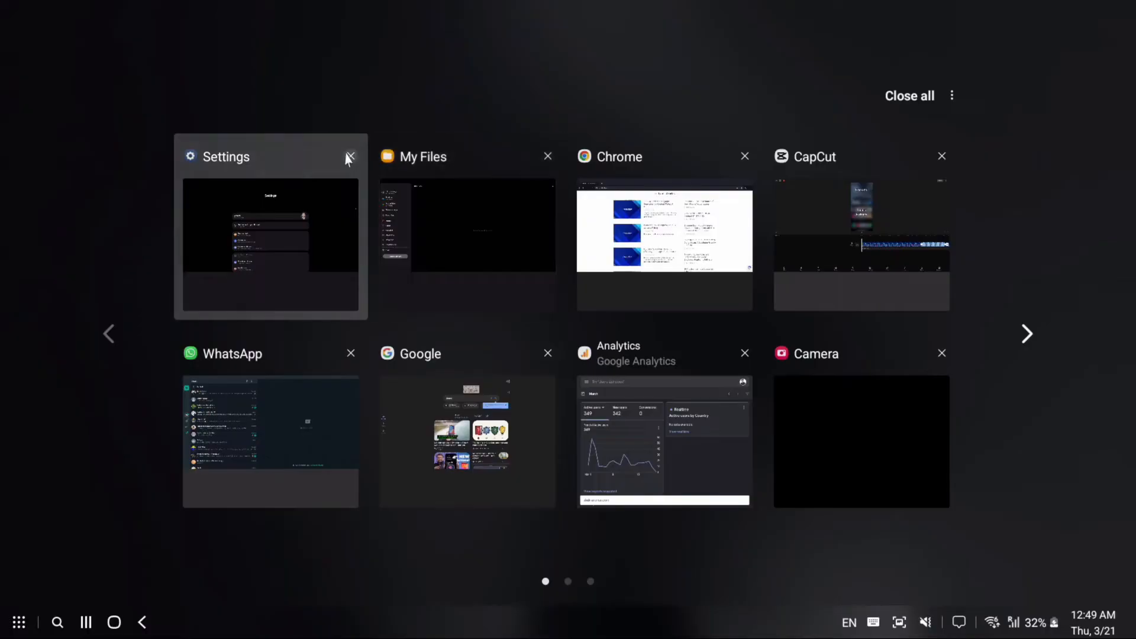
{"action": "left_click", "coordinate": [350, 156]}
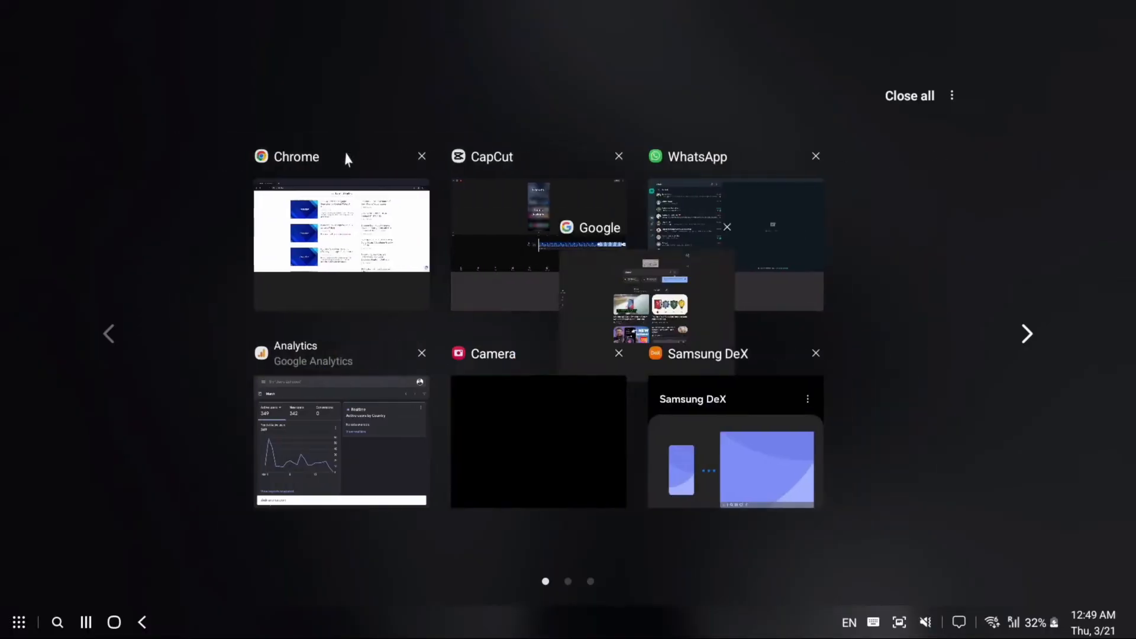
{"action": "left_click", "coordinate": [113, 622]}
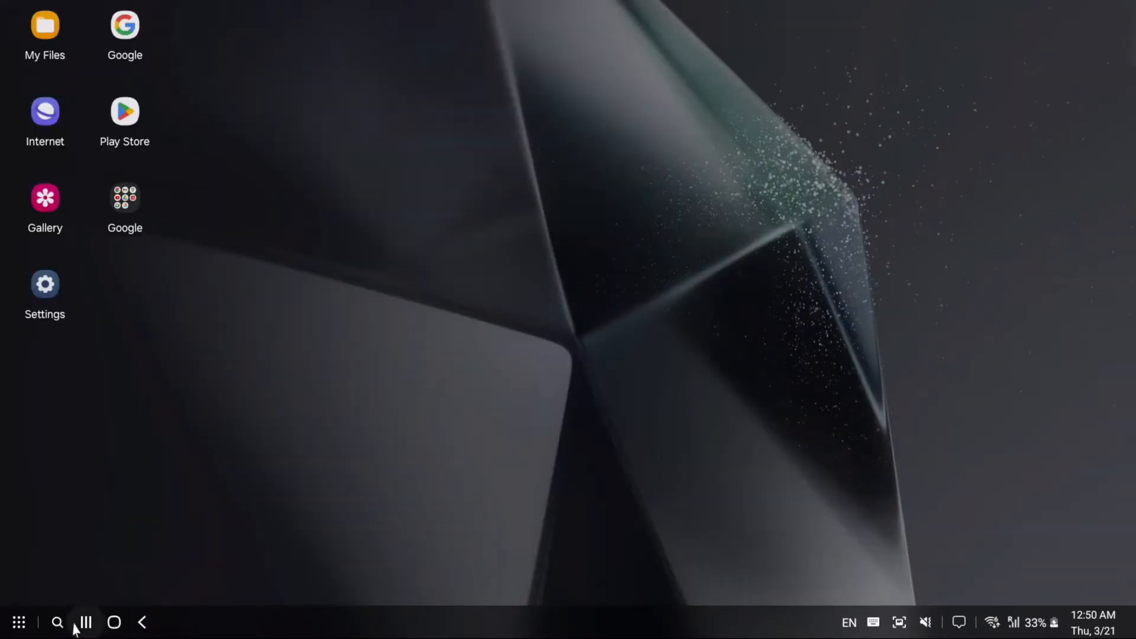
{"action": "left_click", "coordinate": [58, 622]}
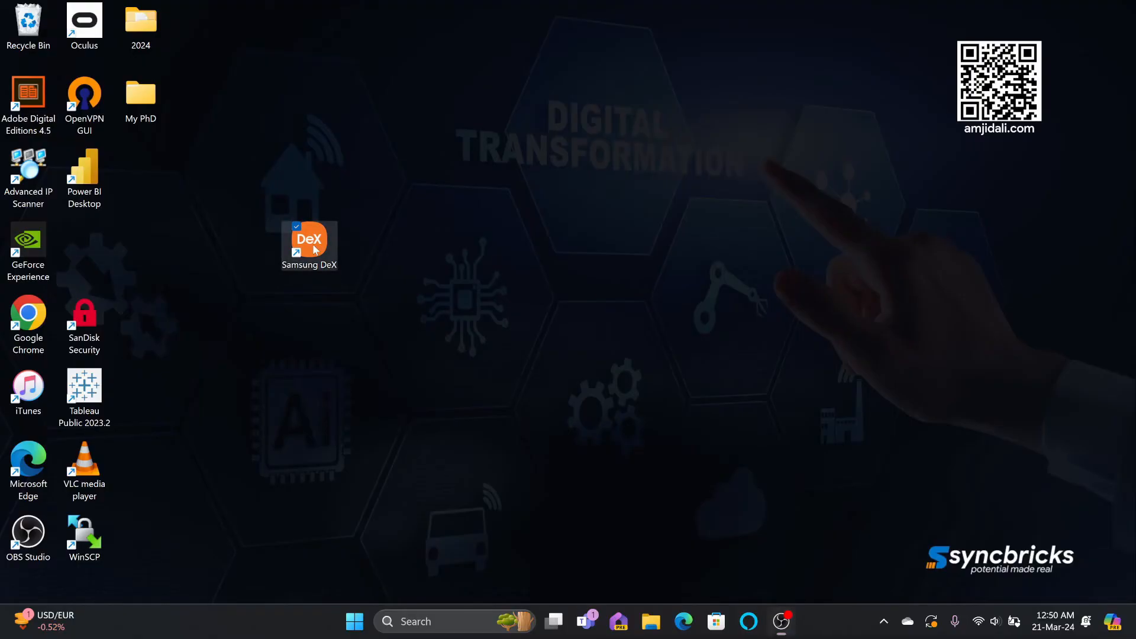
- Double-click the Windows Samsung DeX shortcut to restart the phone desktop
{"action": "double_click", "coordinate": [308, 238]}
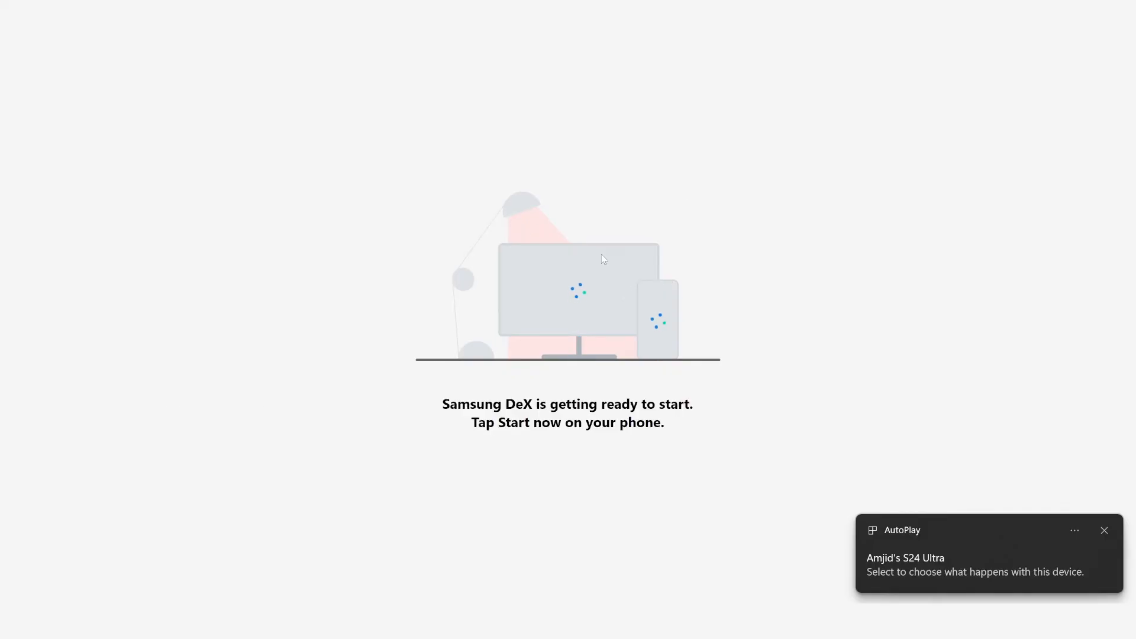
{"action": "left_click", "coordinate": [1104, 530]}
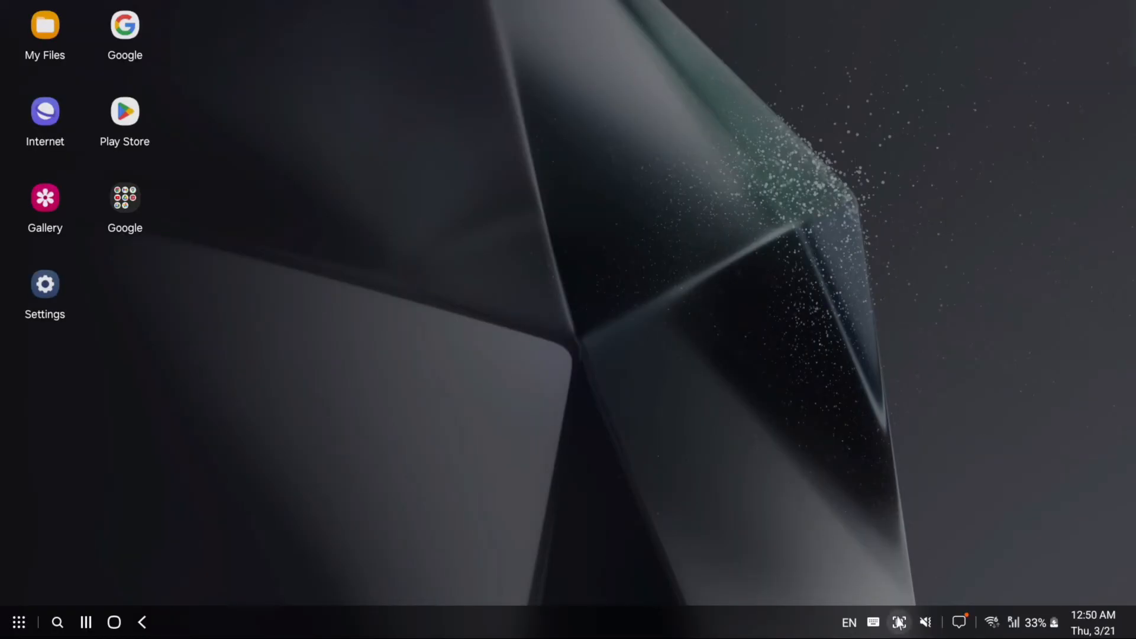
- Capture a screenshot of the DeX desktop from the tray and check the English (US) input language
{"action": "left_click", "coordinate": [898, 623]}
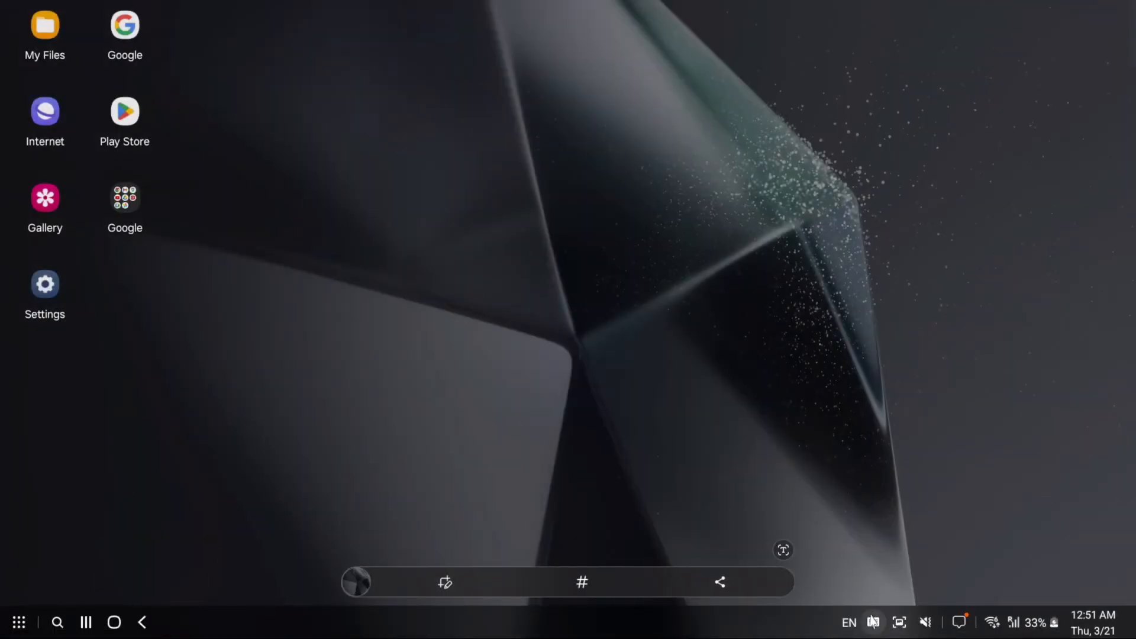
{"action": "mouse_move", "coordinate": [848, 623]}
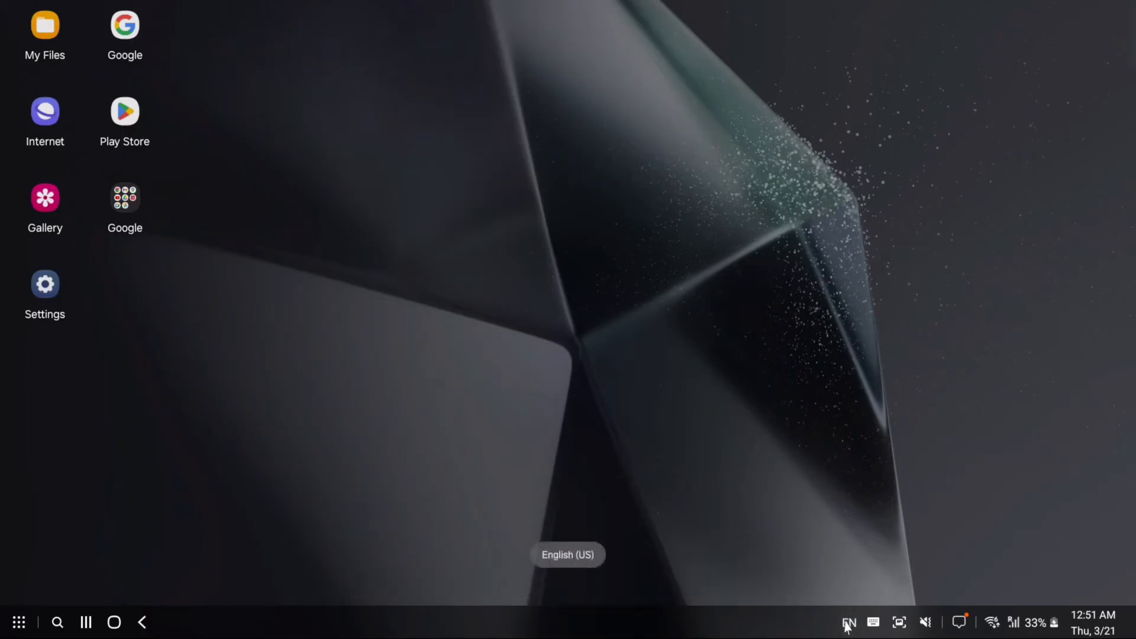
{"action": "left_click", "coordinate": [848, 622]}
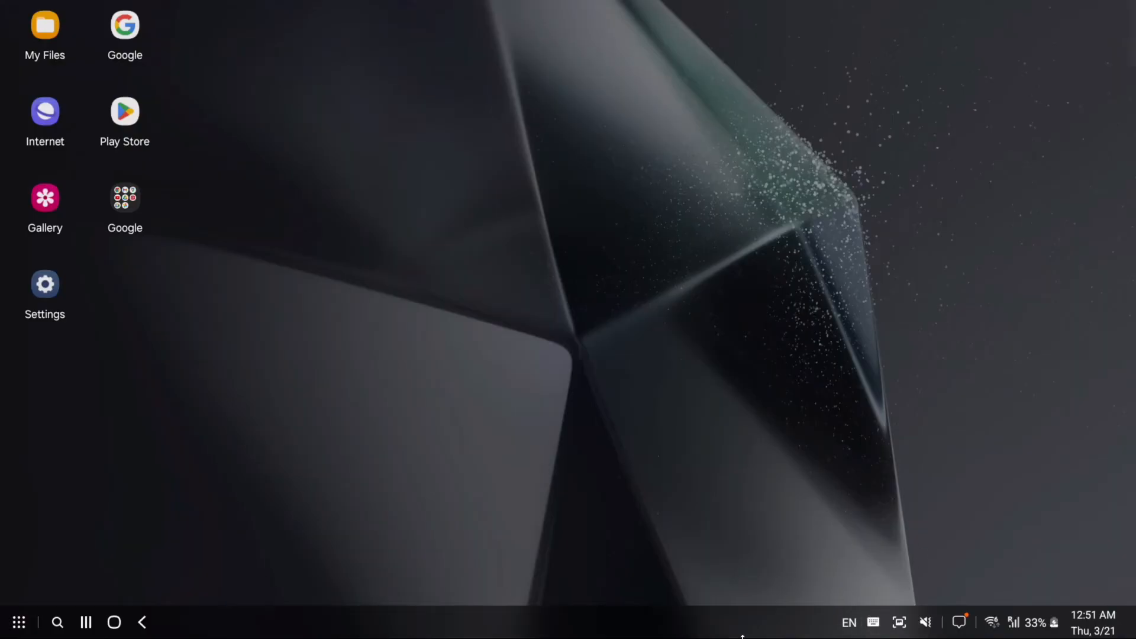
{"action": "mouse_move", "coordinate": [627, 614]}
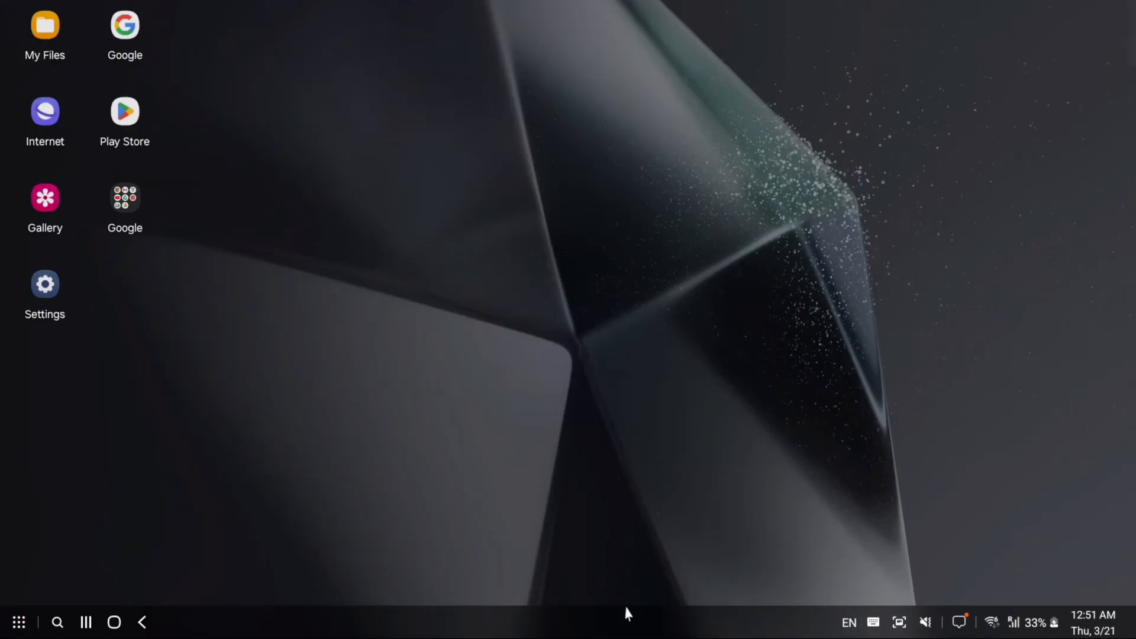
{"action": "mouse_move", "coordinate": [971, 630]}
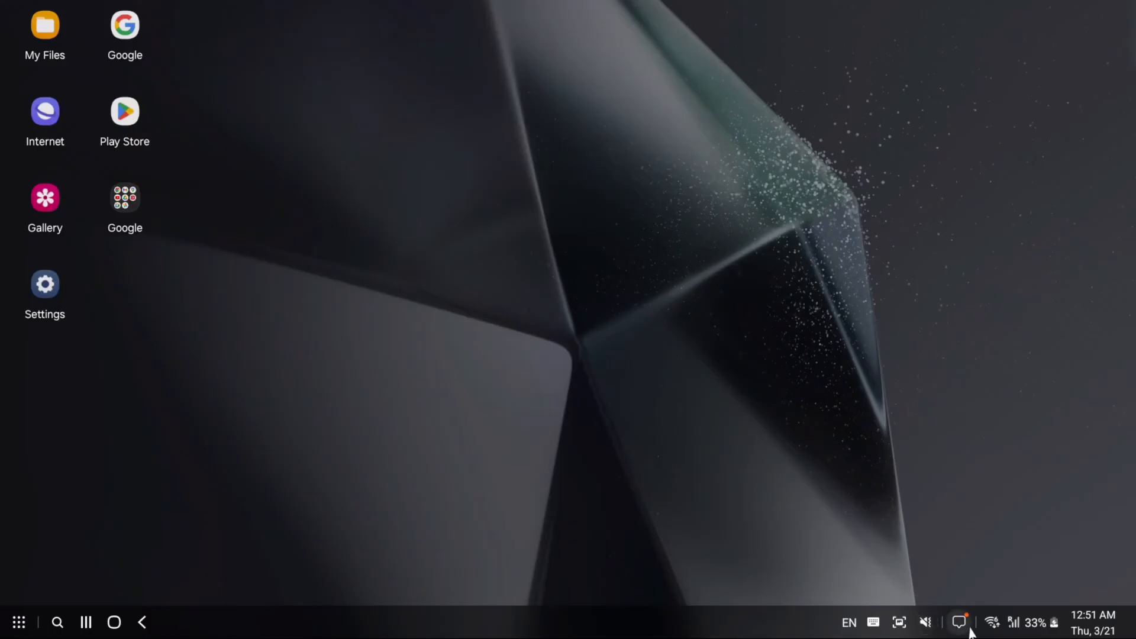
{"action": "left_click", "coordinate": [959, 622]}
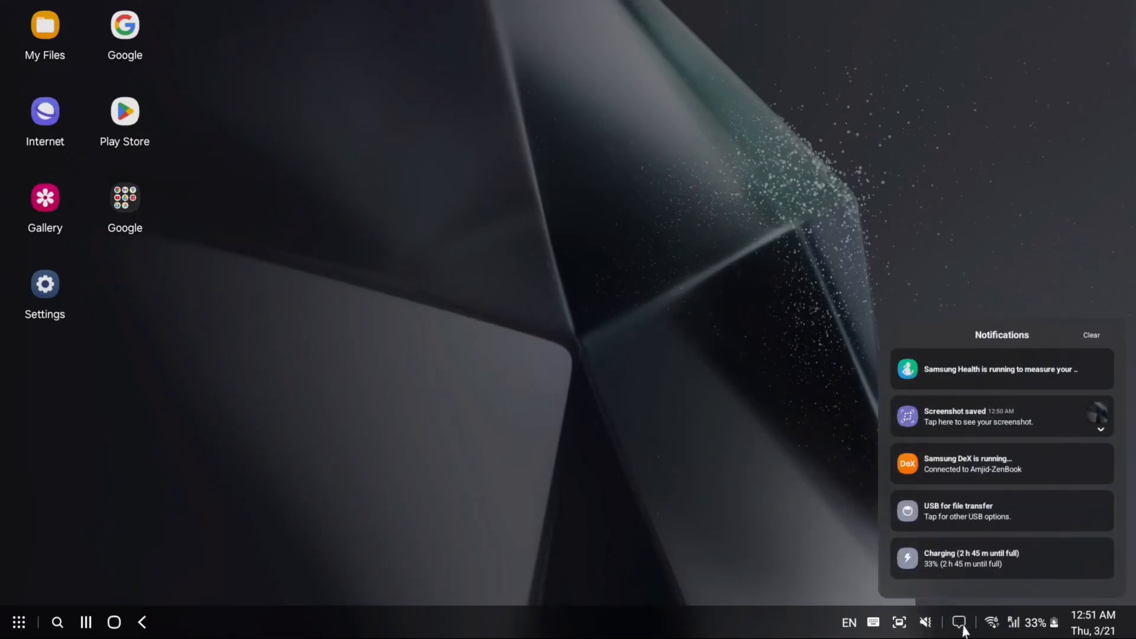
{"action": "left_click", "coordinate": [991, 623]}
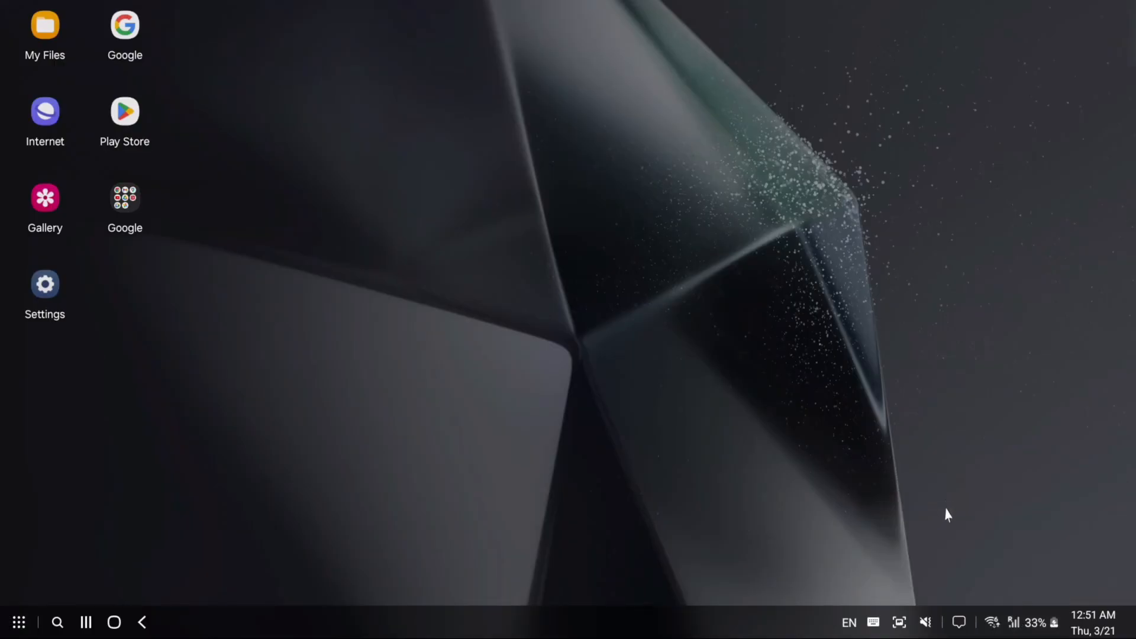
{"action": "left_click", "coordinate": [1013, 623]}
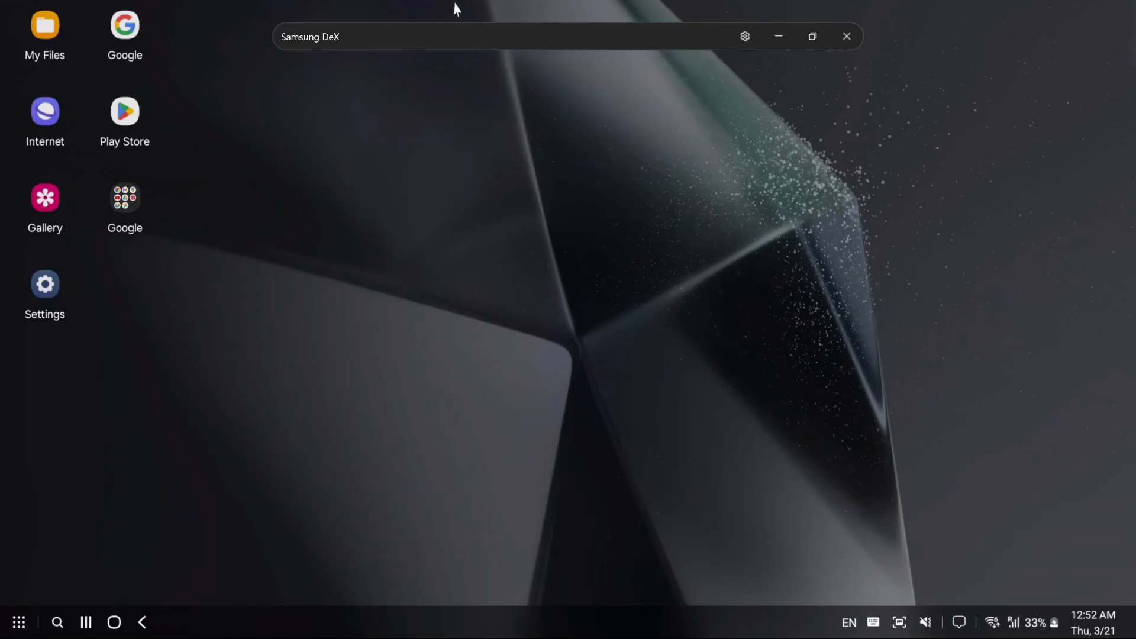
{"action": "mouse_move", "coordinate": [778, 36]}
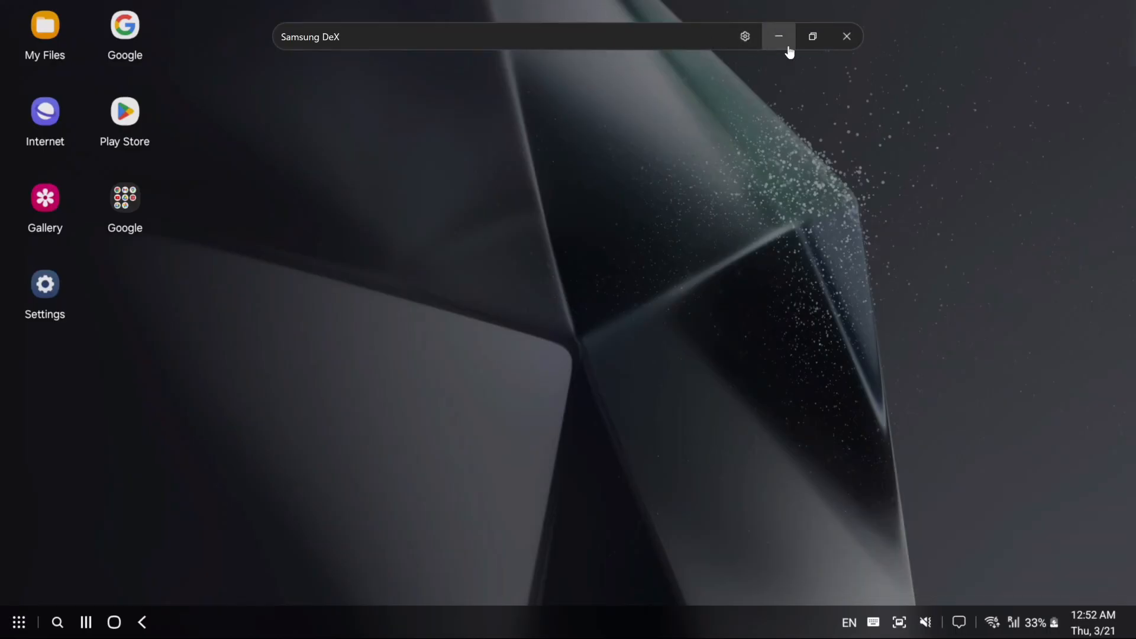
{"action": "mouse_move", "coordinate": [813, 37]}
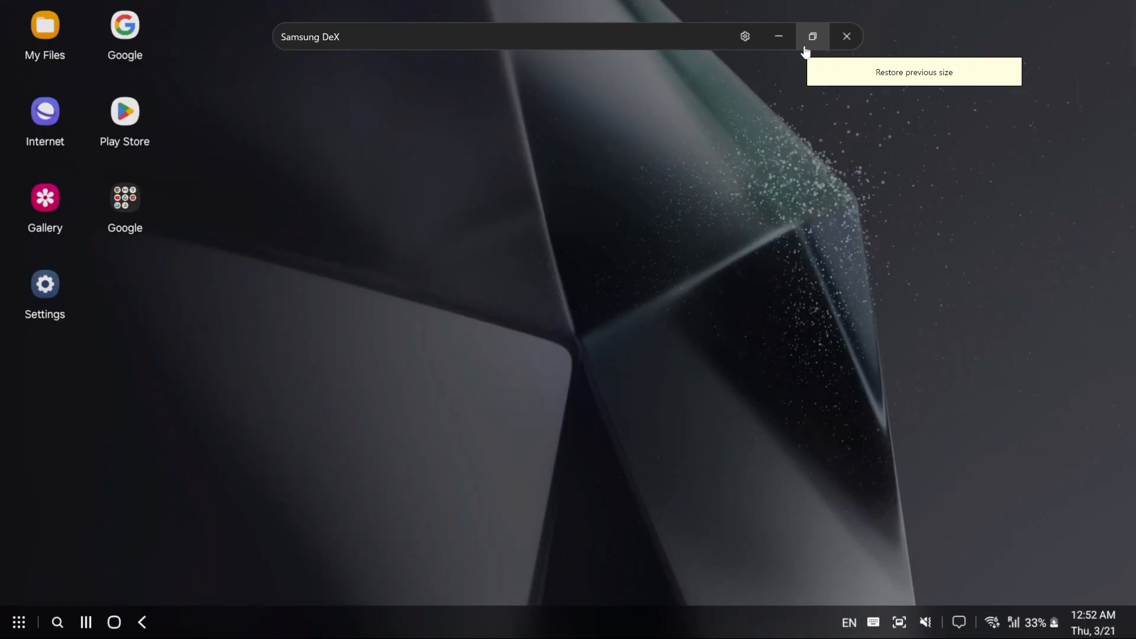